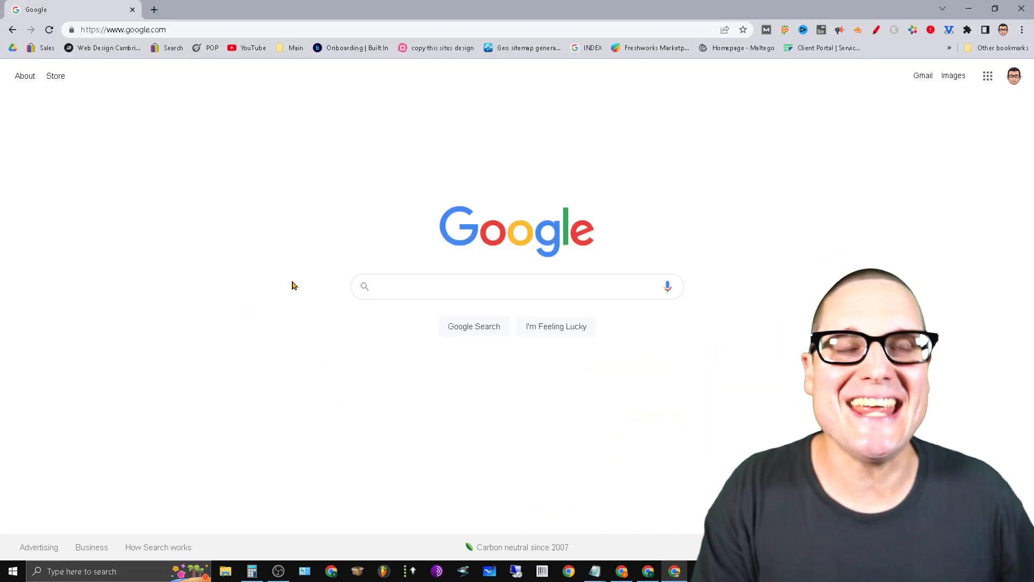
Search Google for 'technical SEO free schema generator' and open the TechnicalSEO.com Schema Markup Generator result
click(516, 286)
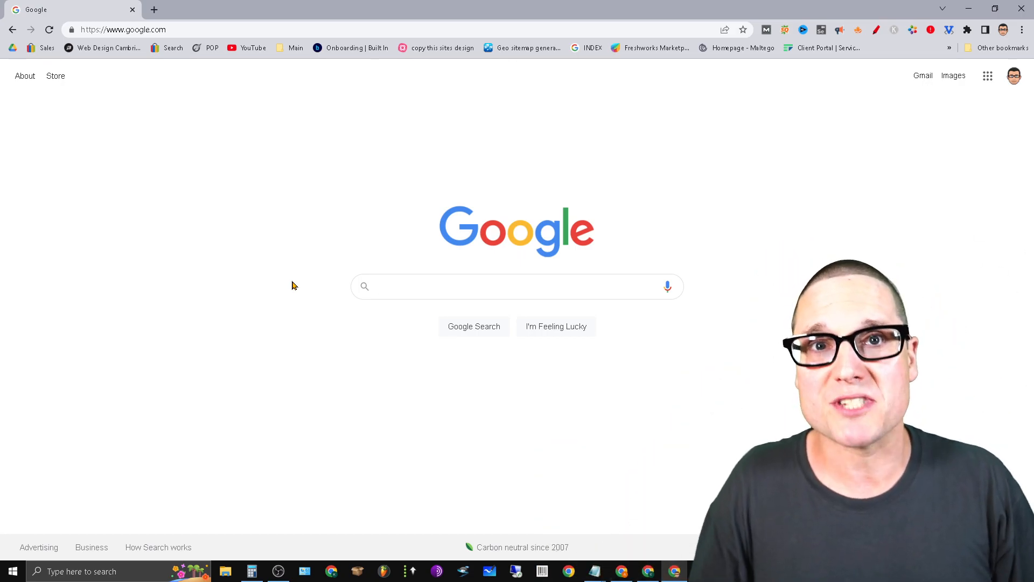
mouse_move(599, 380)
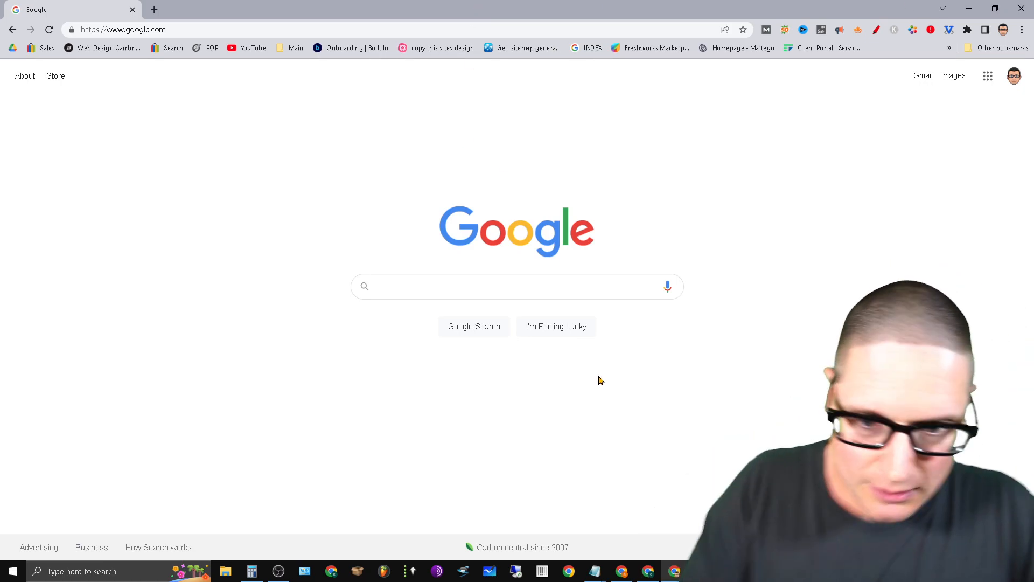
mouse_move(811, 254)
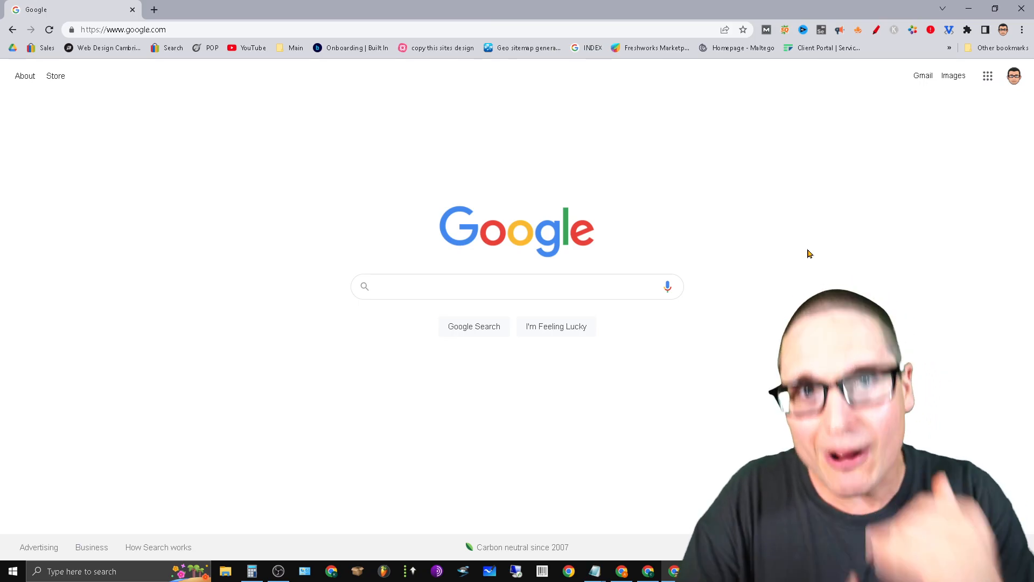
click(516, 285)
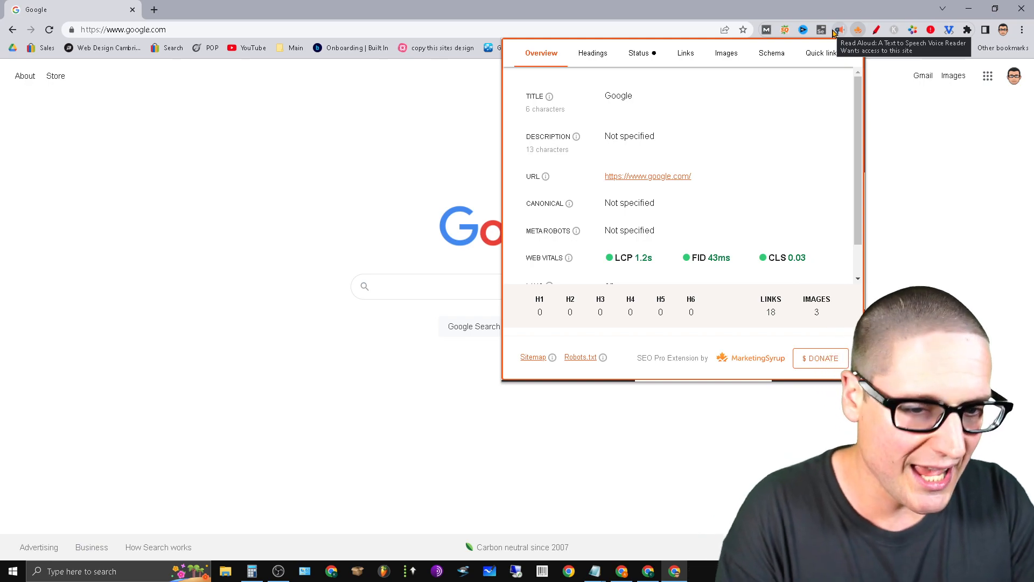
mouse_move(841, 166)
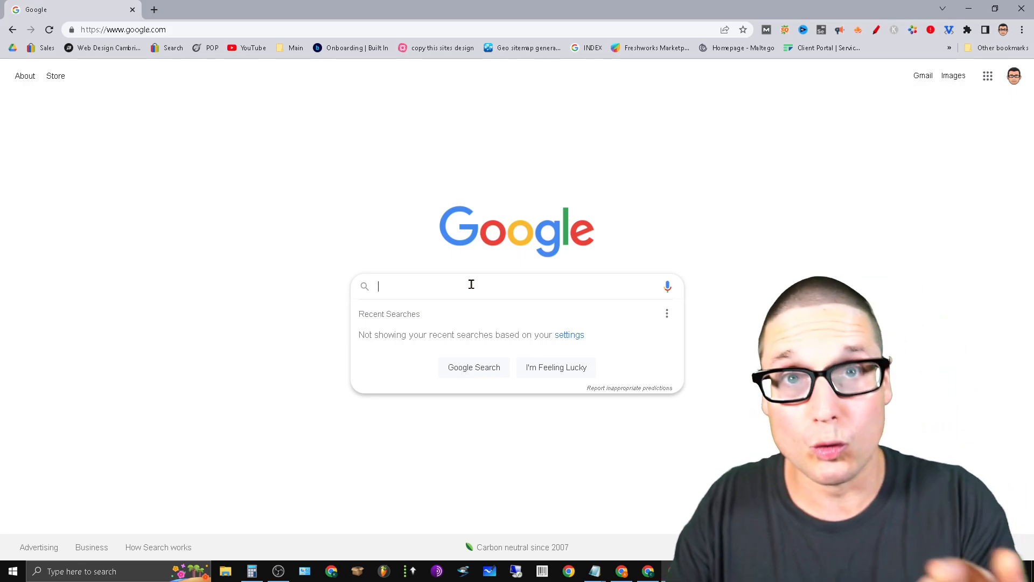
text(t)
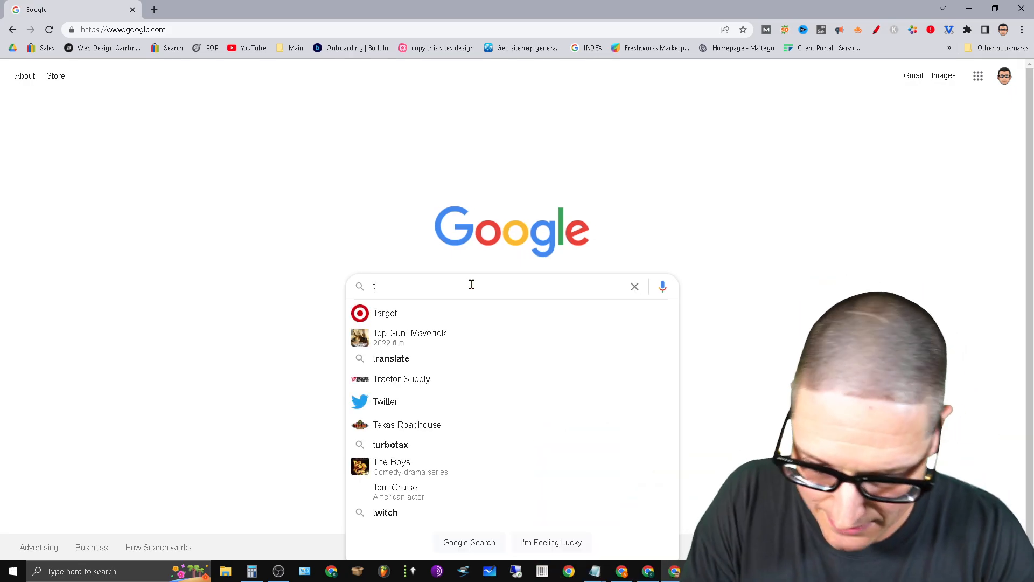
text(technical SEO free schema genrator)
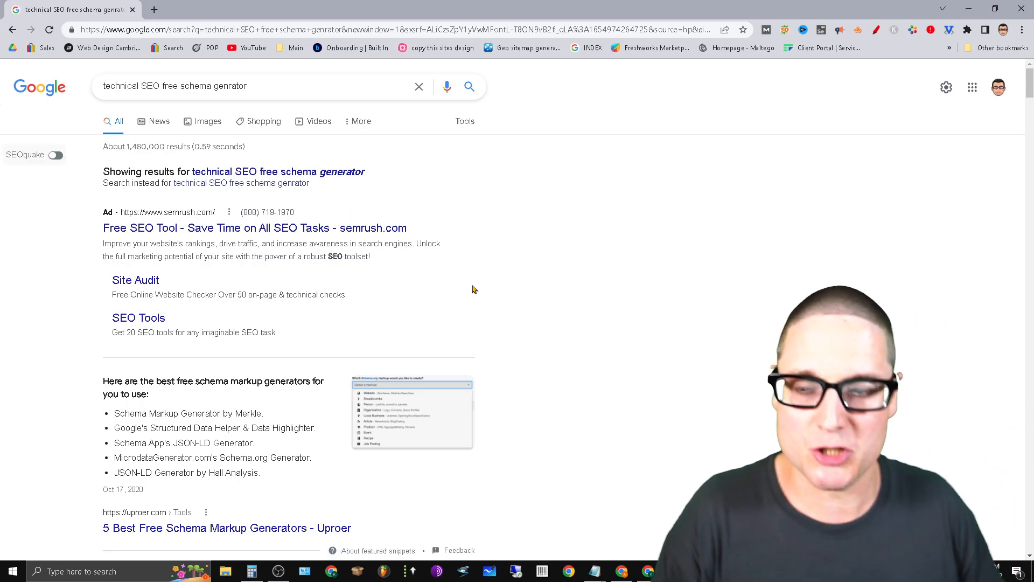
scroll(down, 3)
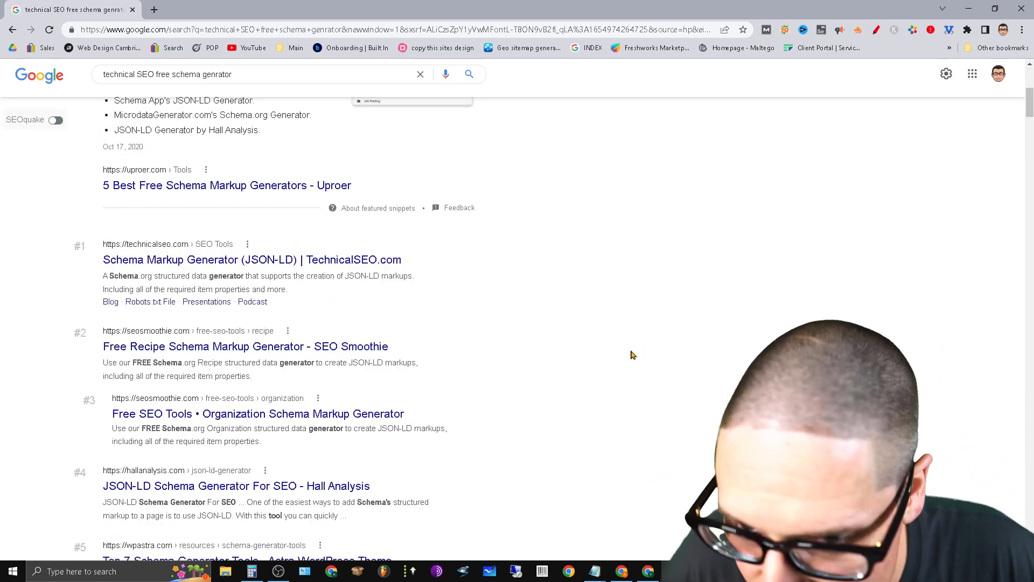
click(252, 259)
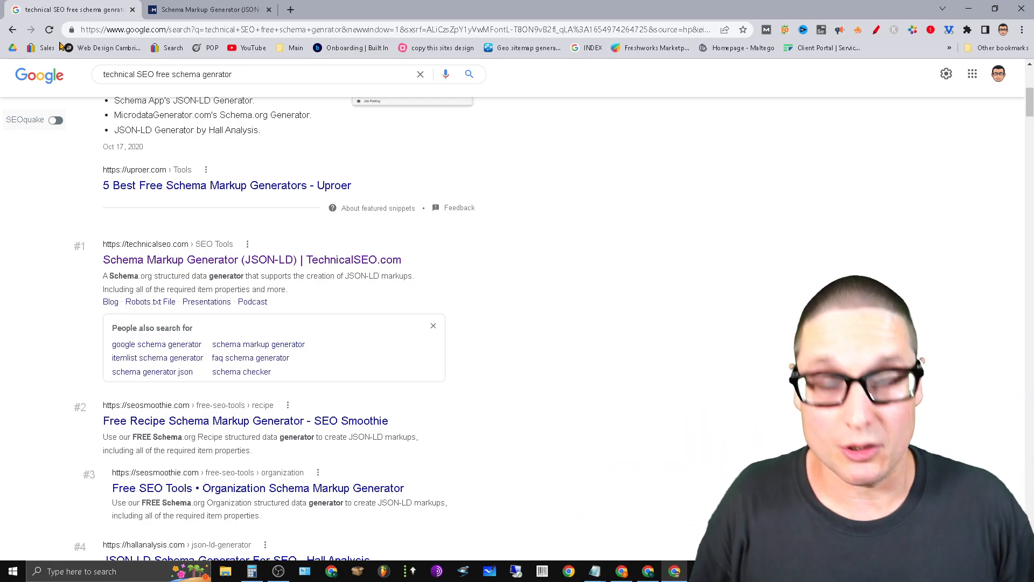
click(258, 74)
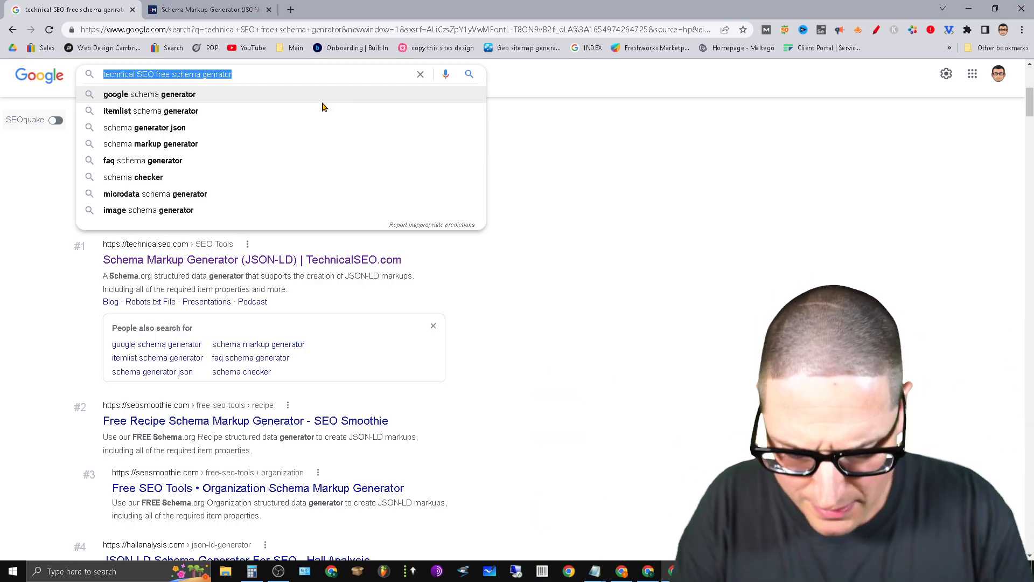
Search 'plumber in new york' and open the Hub Plumbing result in a new tab
text(plumber in new york)
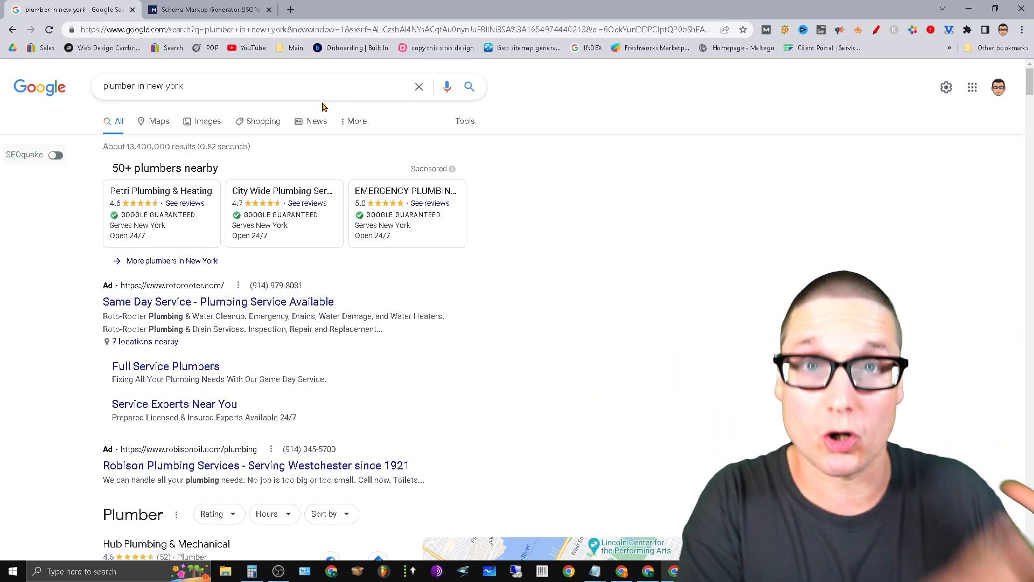
scroll(down, 3)
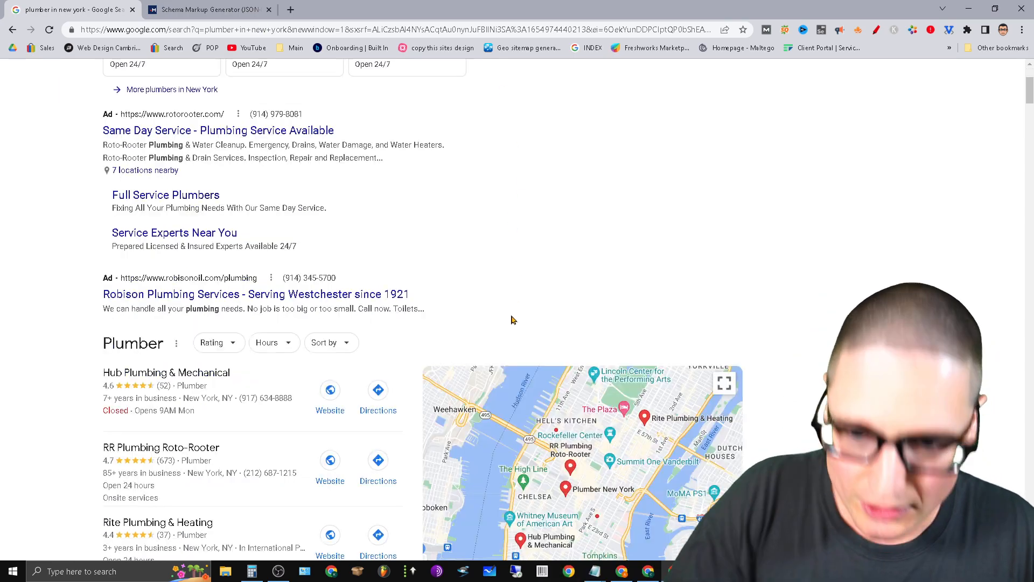
scroll(down, 3)
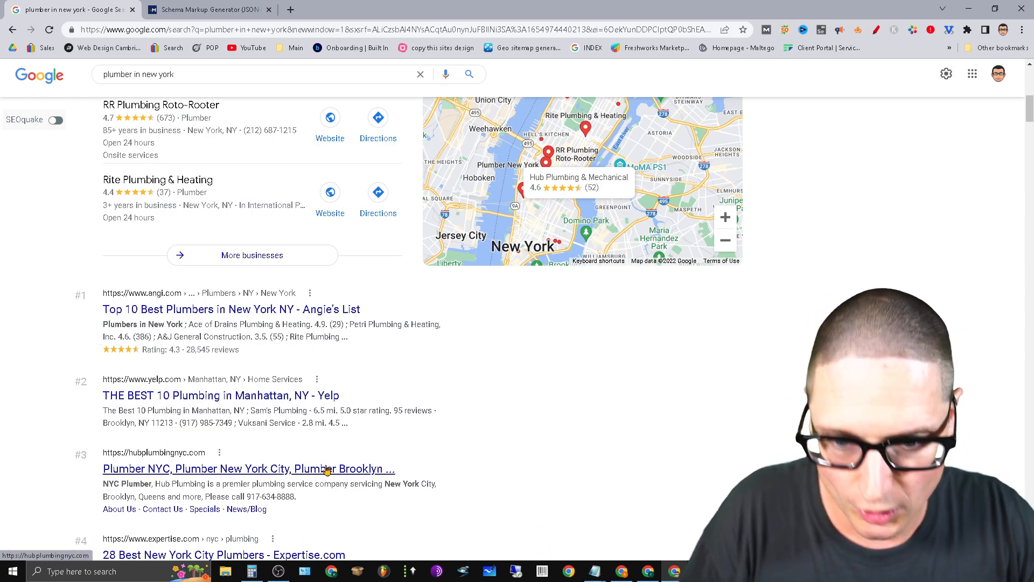
click(249, 468)
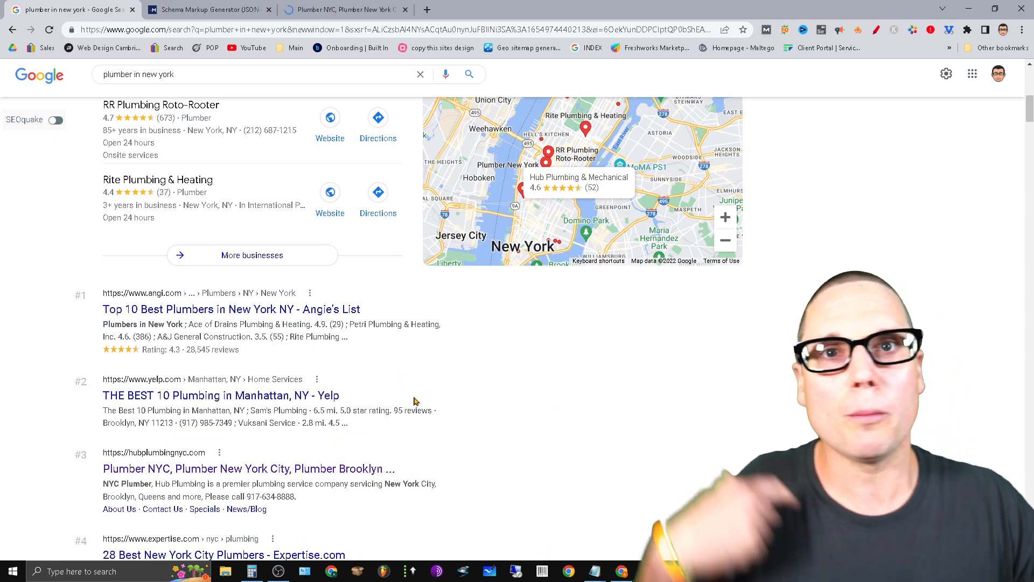
Open the Ariel Services result in a new tab from the link context menu
scroll(down, 3)
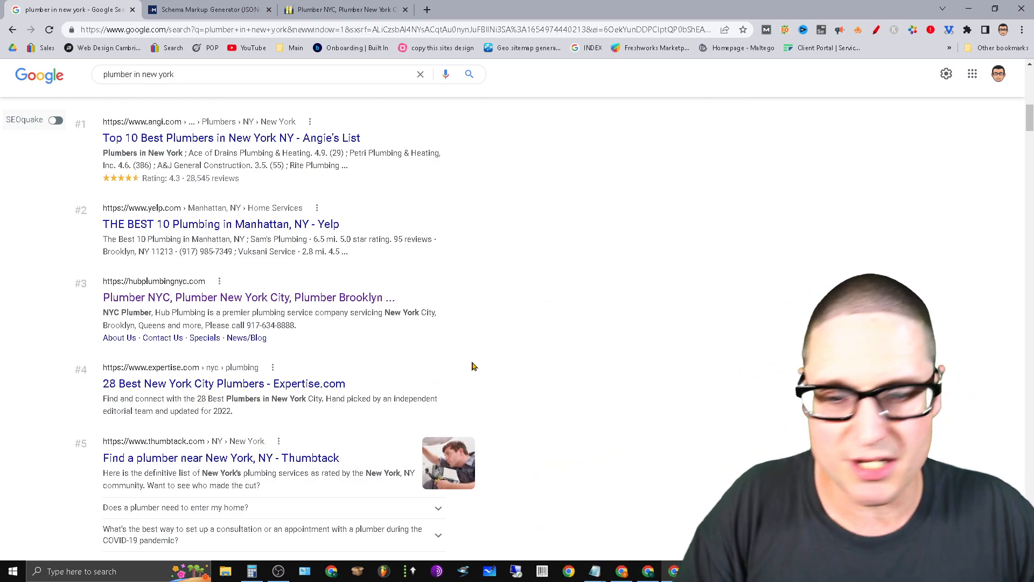
scroll(down, 3)
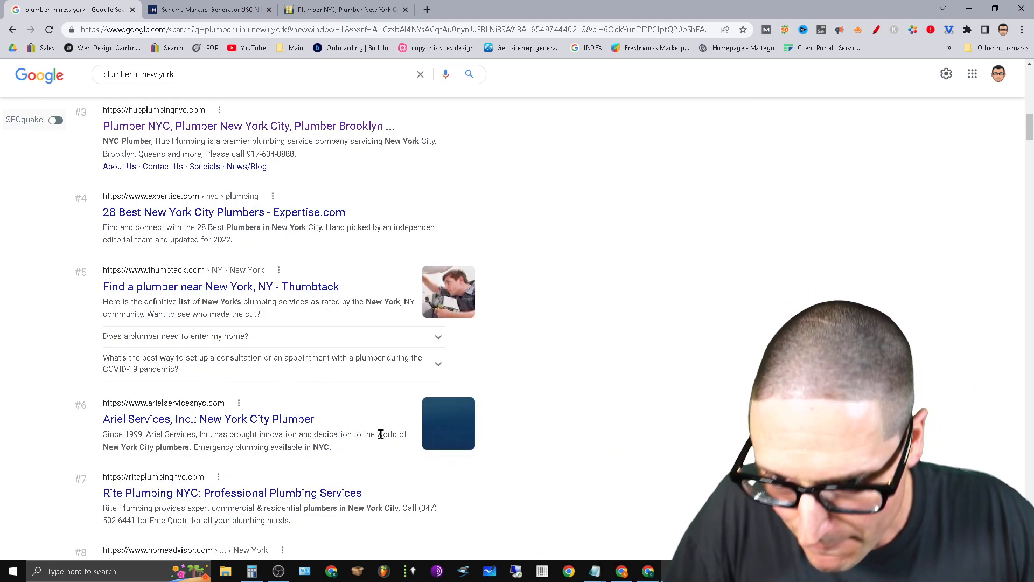
right_click(208, 419)
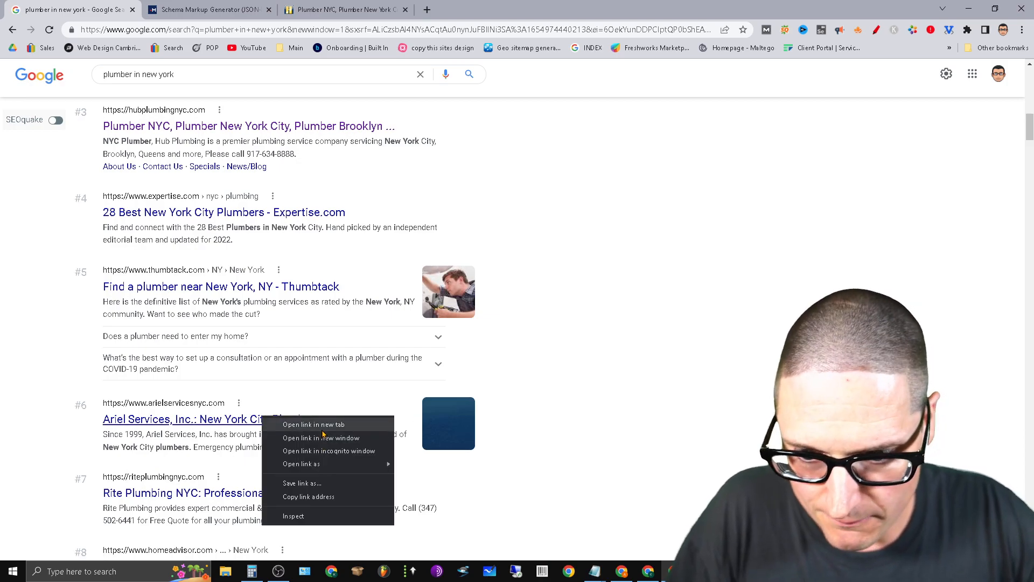
click(314, 425)
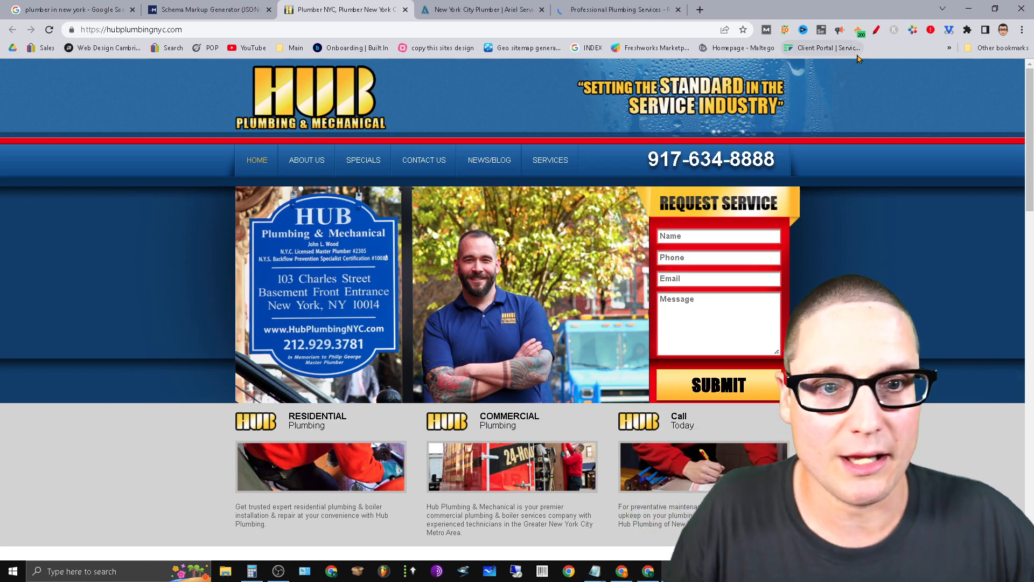
mouse_move(866, 120)
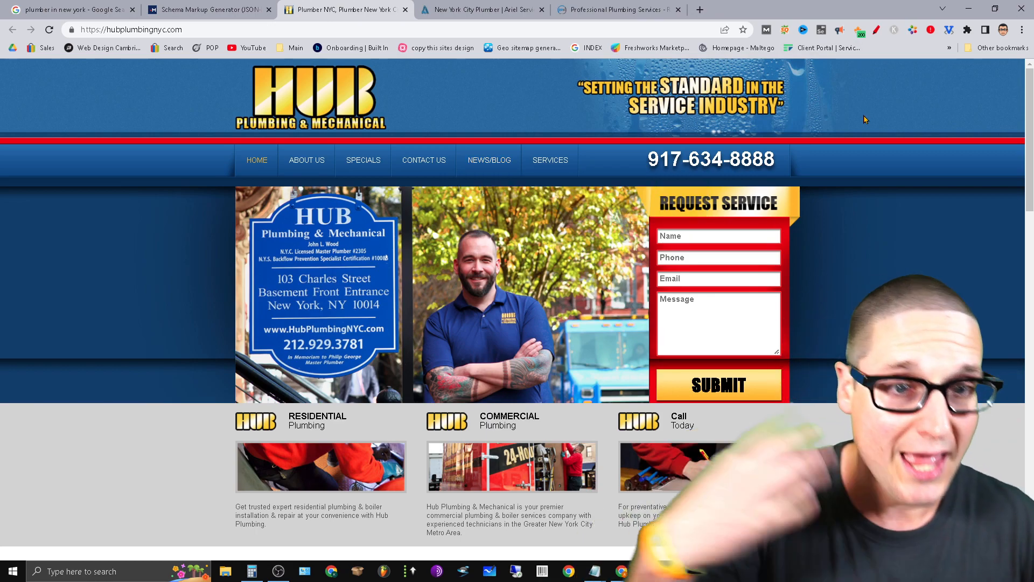
Inspect Ariel Services' structured data in SEO Pro, expanding the Plumber and PostalAddress entries
click(860, 31)
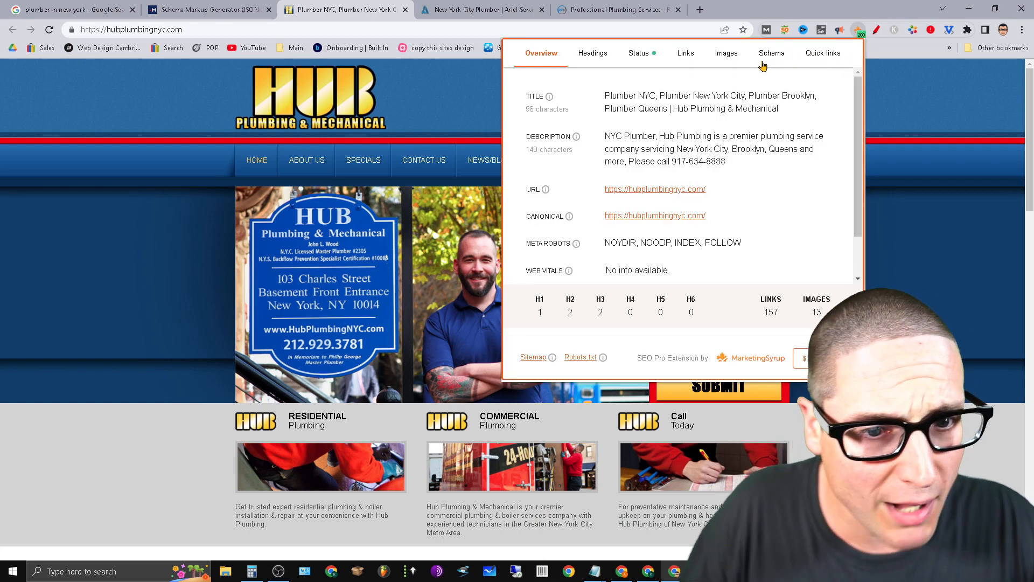
click(770, 53)
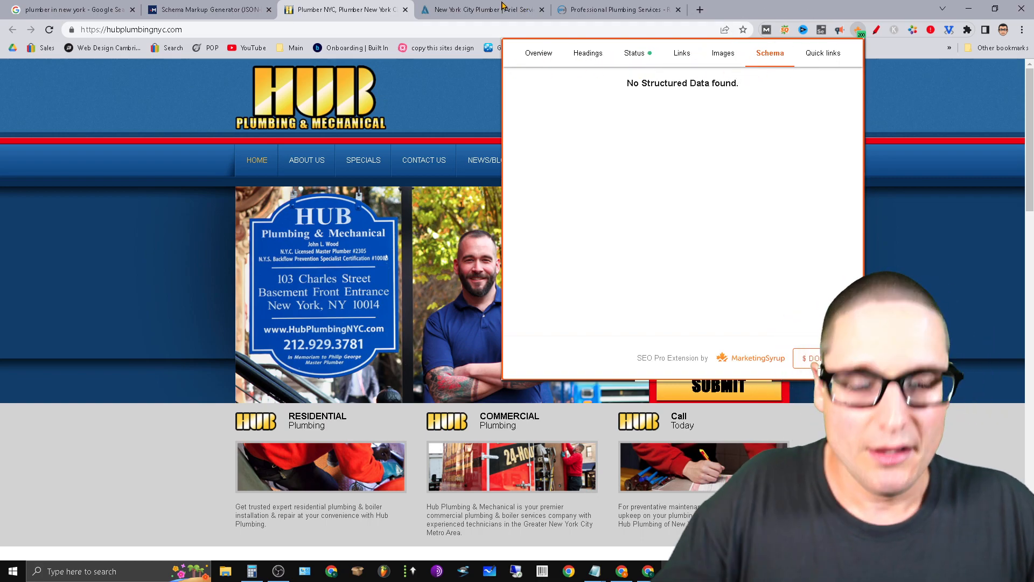
click(479, 10)
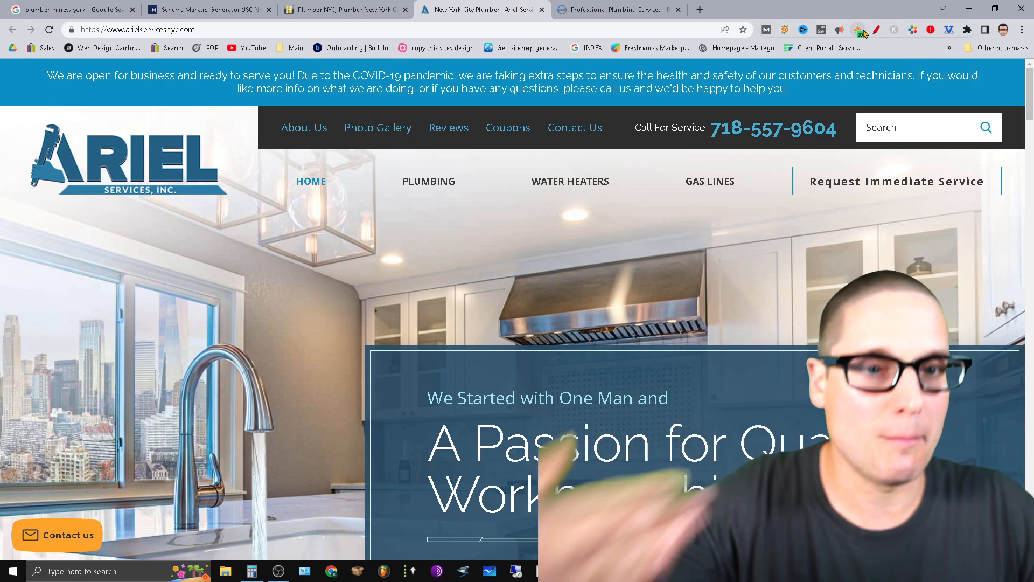
click(859, 30)
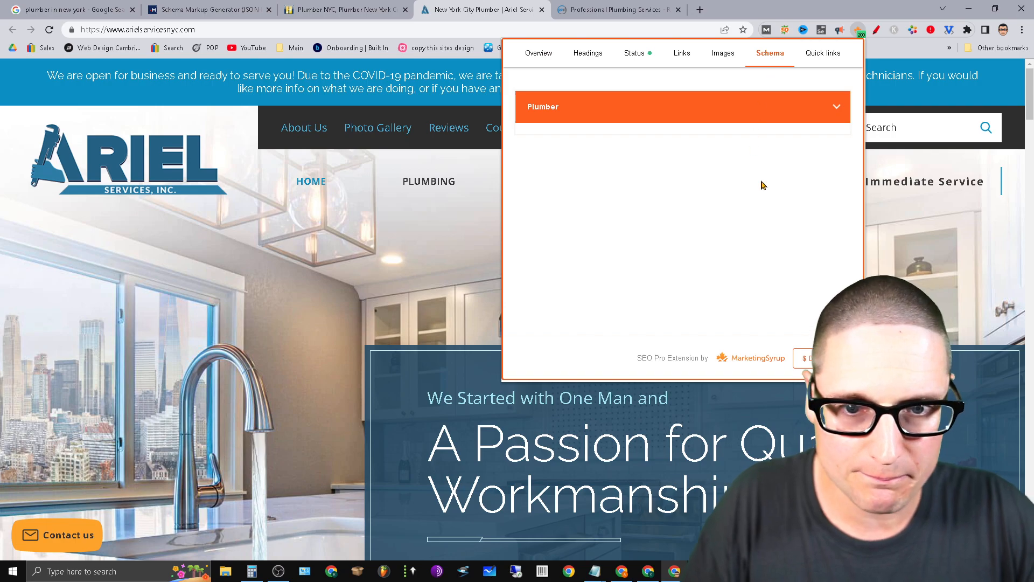
click(682, 106)
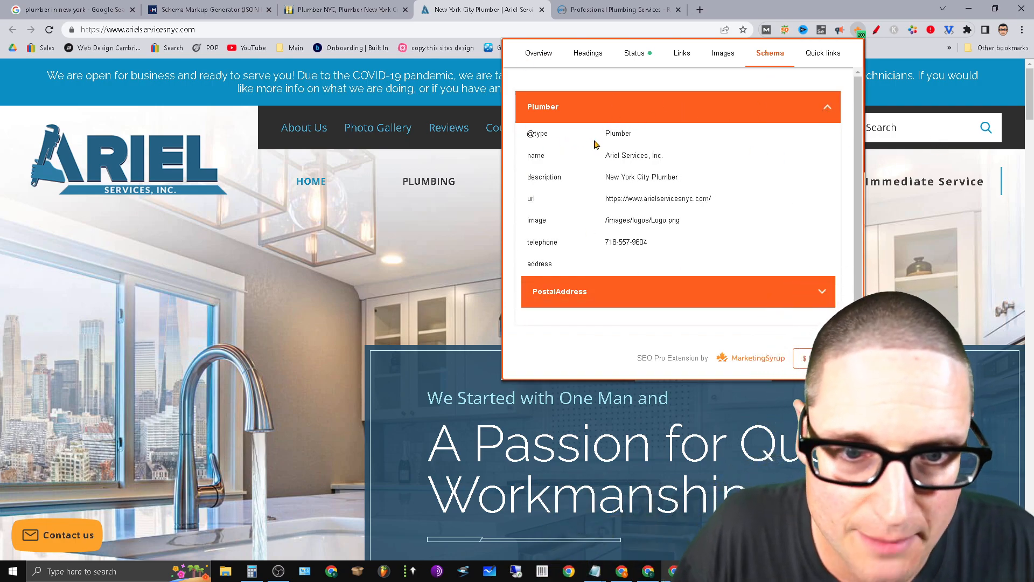
double_click(608, 134)
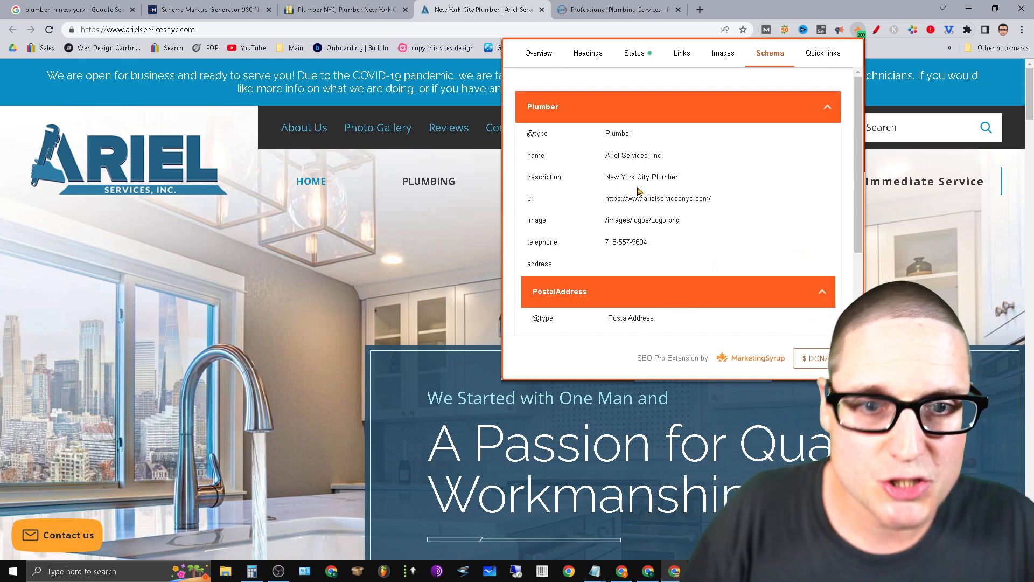
mouse_move(679, 183)
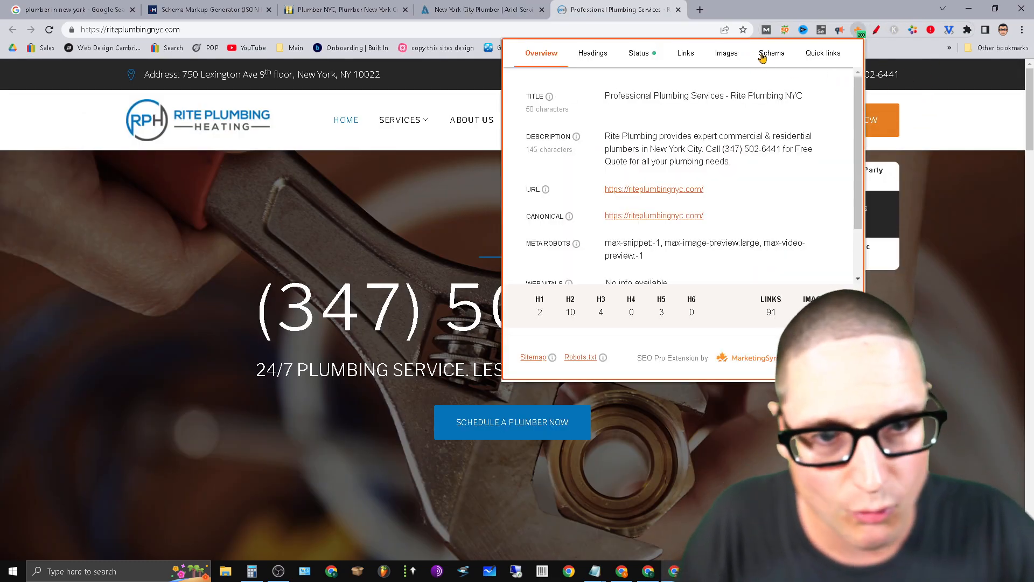
View Rite Plumbing's structured data in SEO Pro and collapse the Parsing Error entry
click(769, 53)
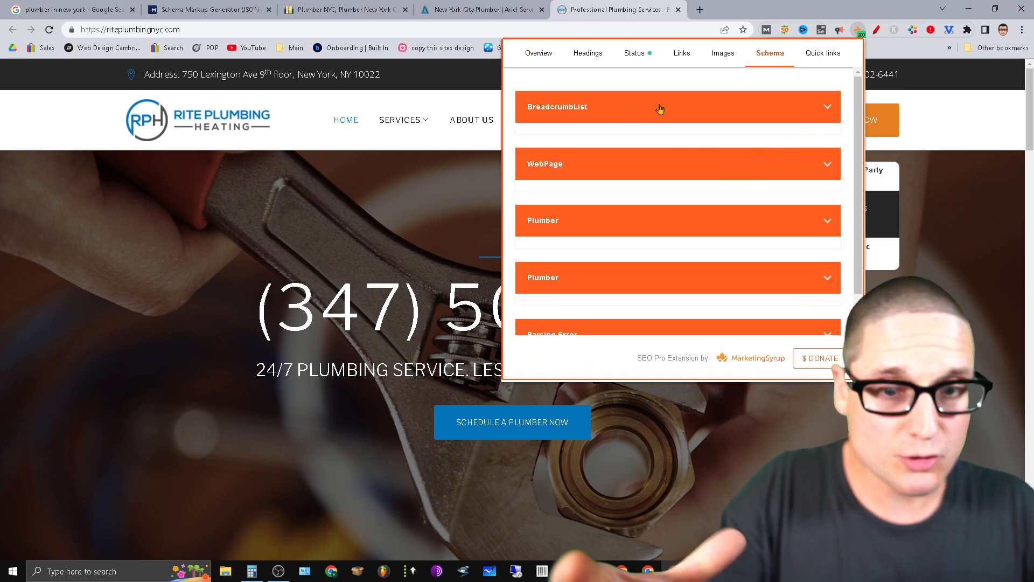
click(677, 220)
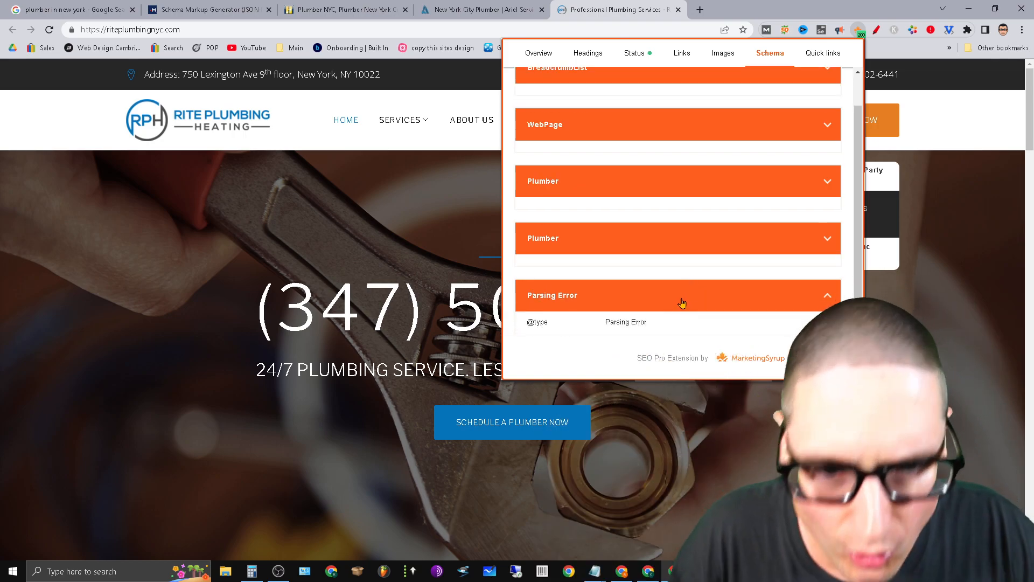
click(677, 295)
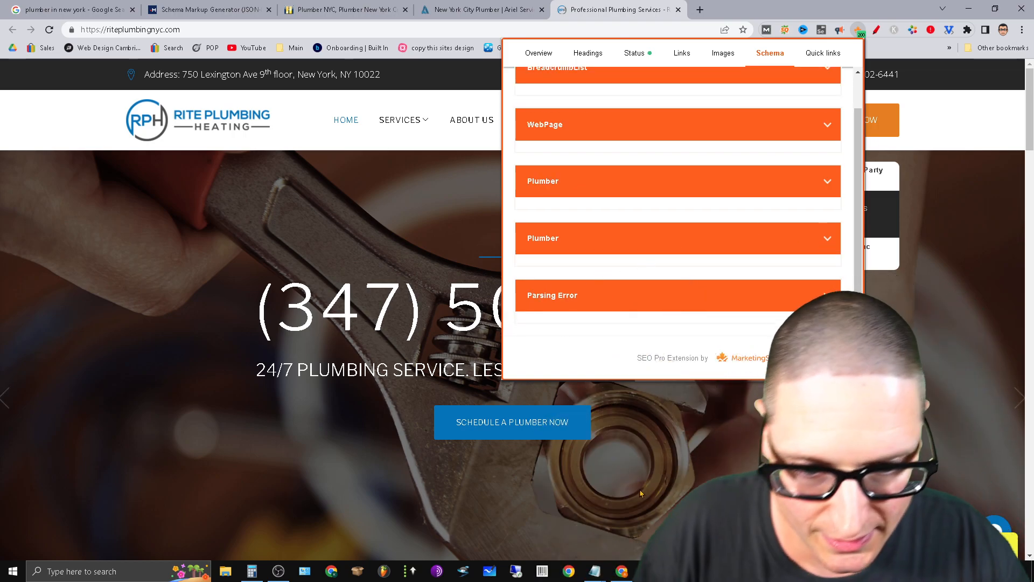
Start a new Notepad window listing Plumber, breadcrumbs and web page as schema types to build
right_click(594, 571)
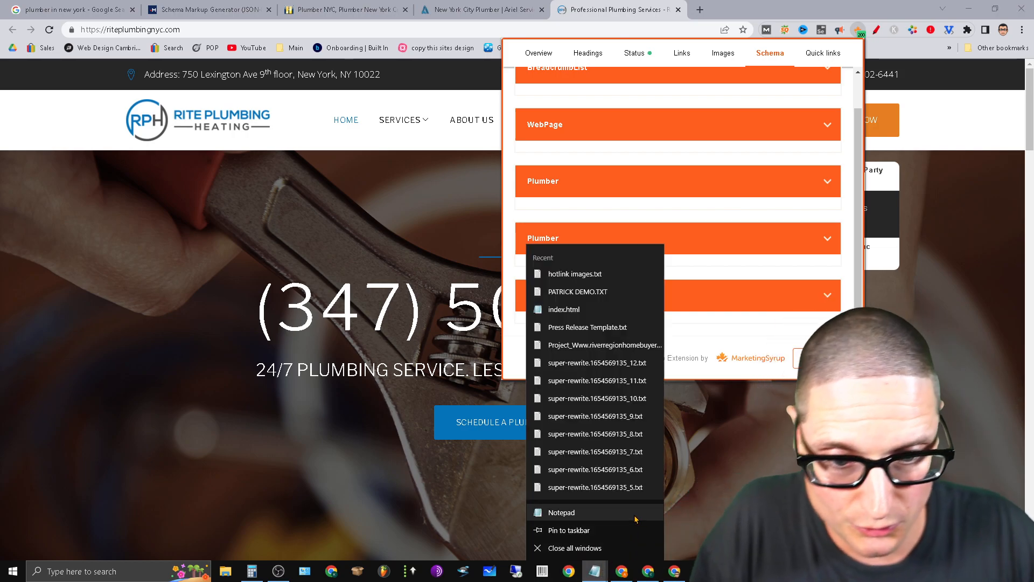
click(561, 513)
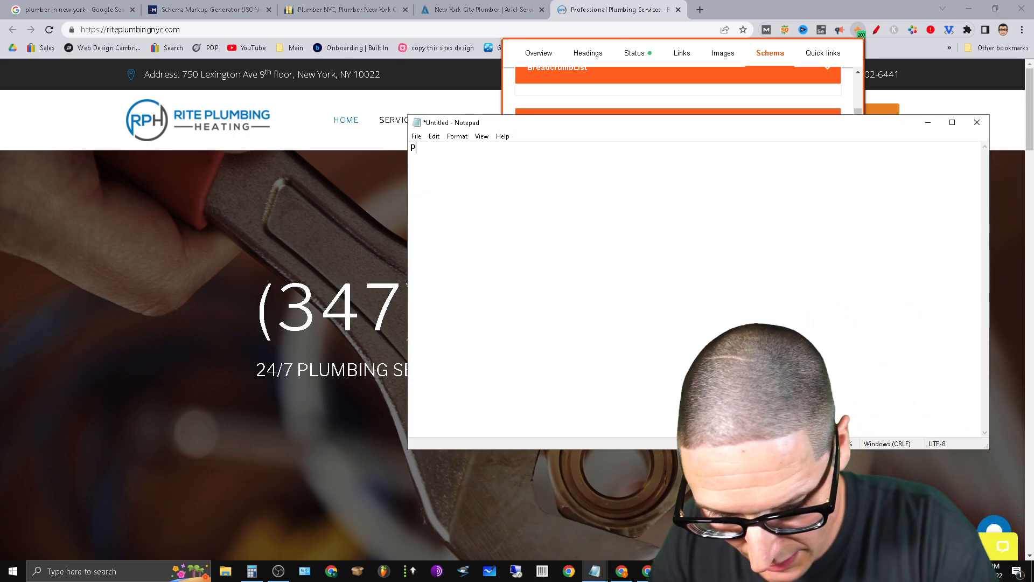
text(lumber)
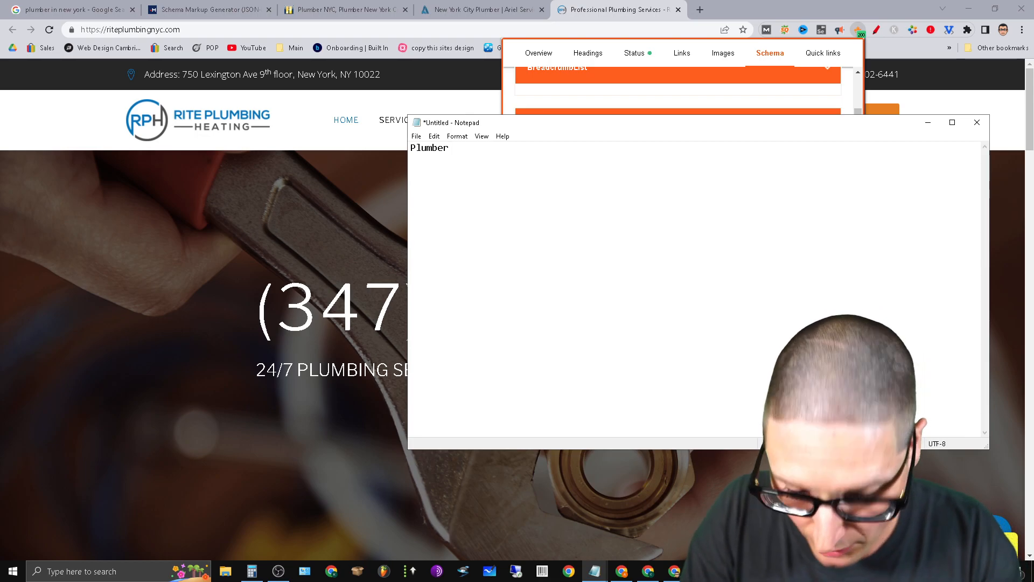
text(breadcrumbs)
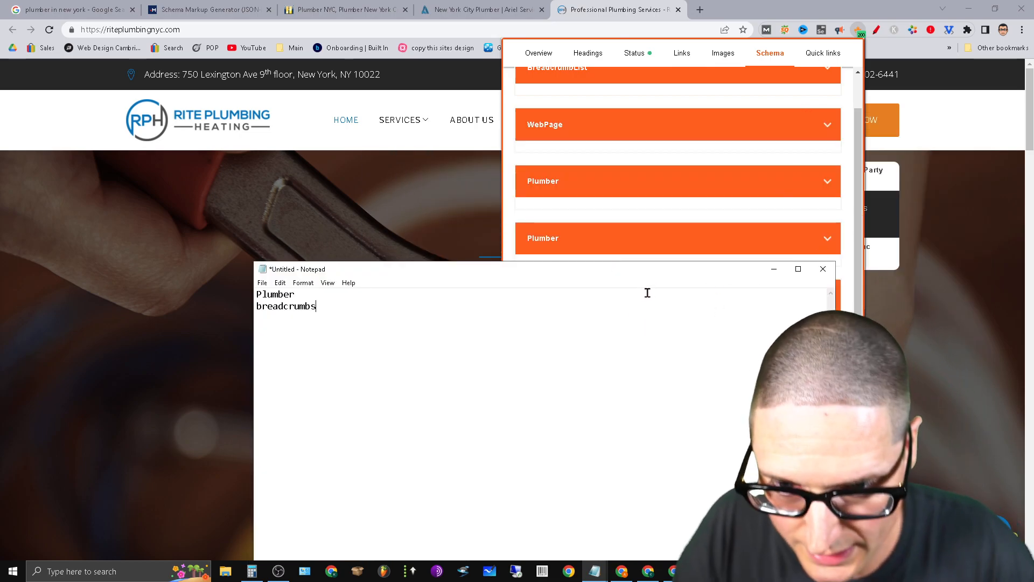
text(web pag)
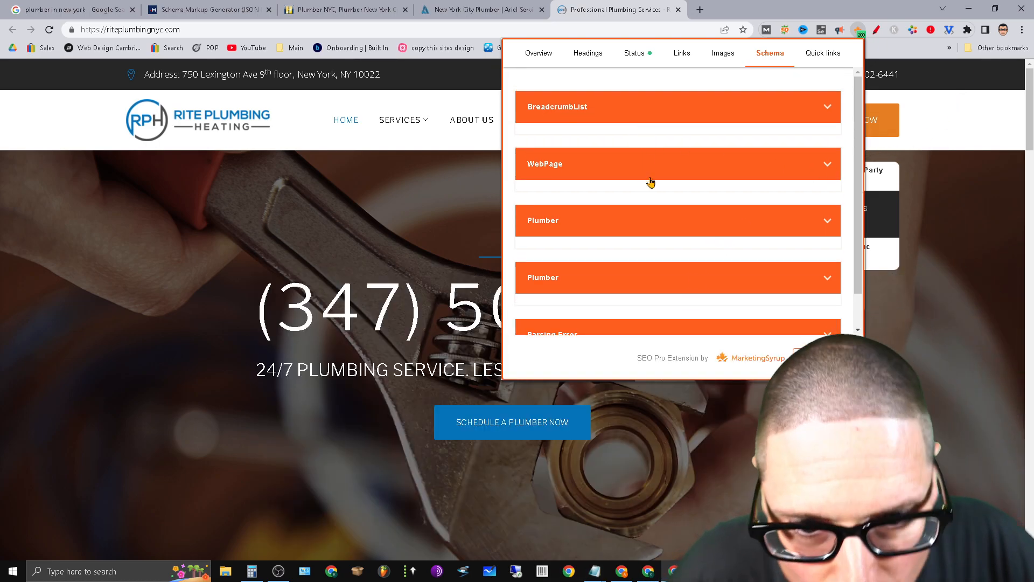
Expand the WebPage schema details in SEO Pro for reference
click(677, 164)
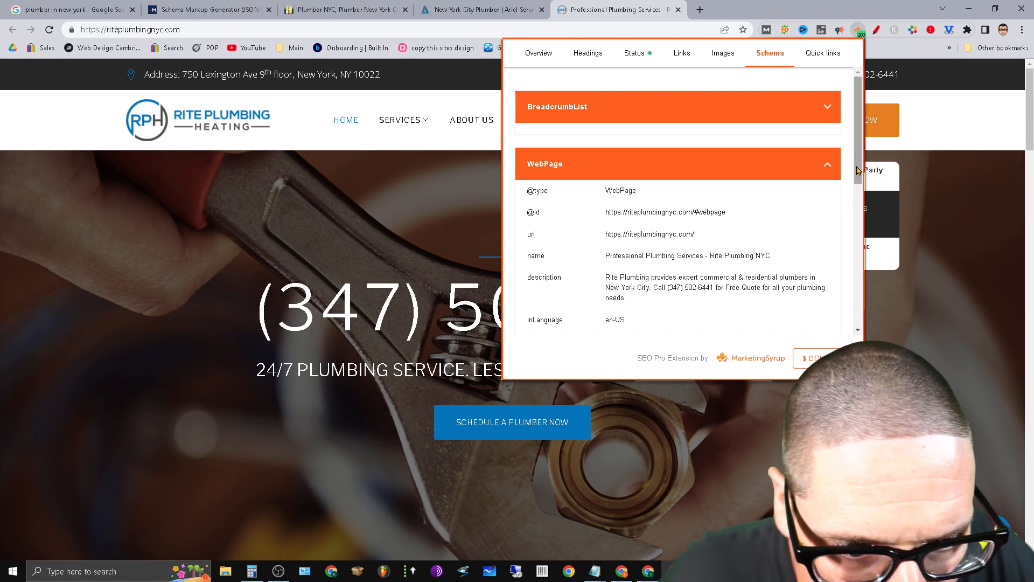
scroll(down, 3)
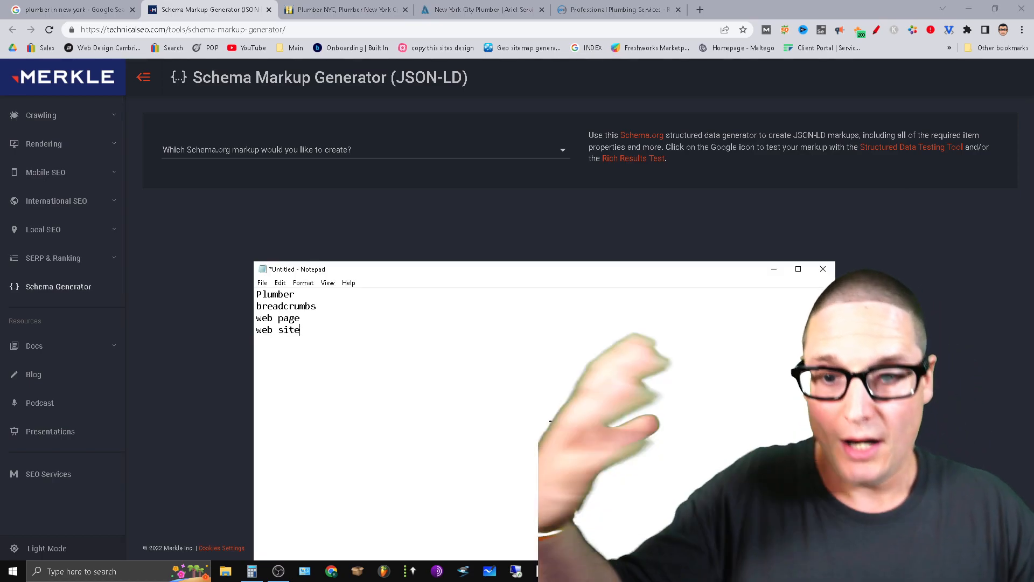
Choose Breadcrumb markup and enter 'Plumber in Ne...' as the page name before moving to Organization
click(363, 148)
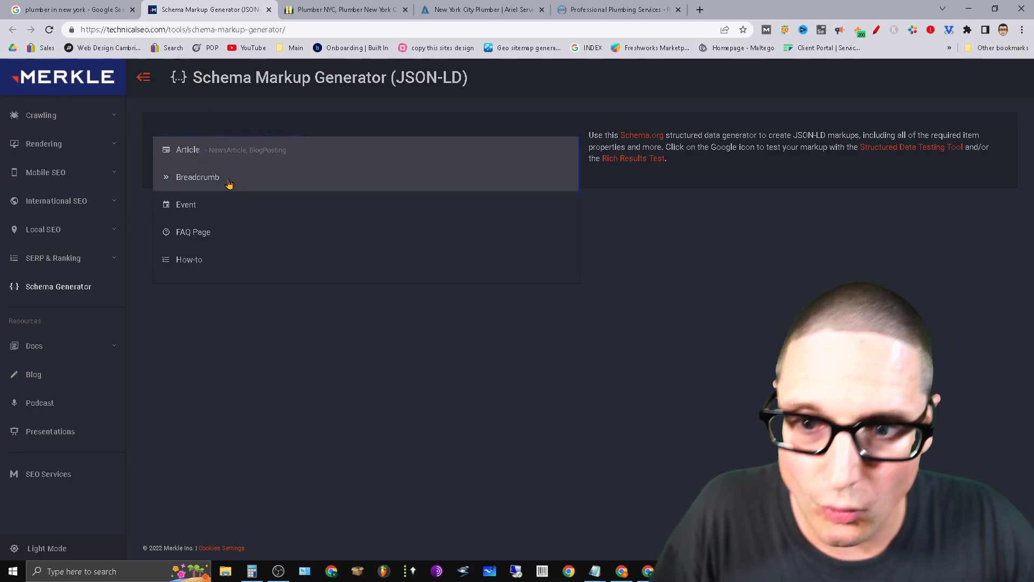
click(197, 177)
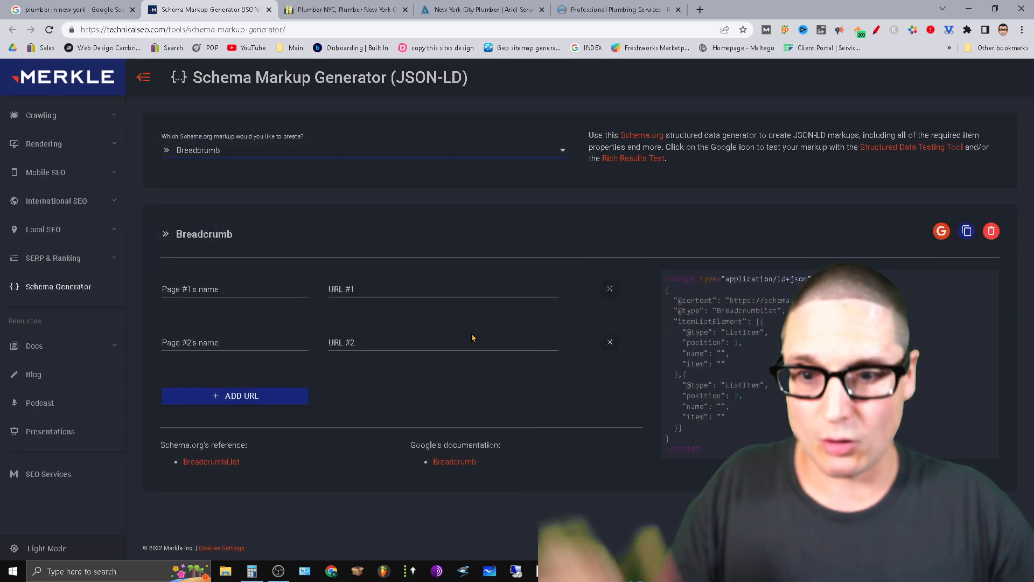
click(234, 288)
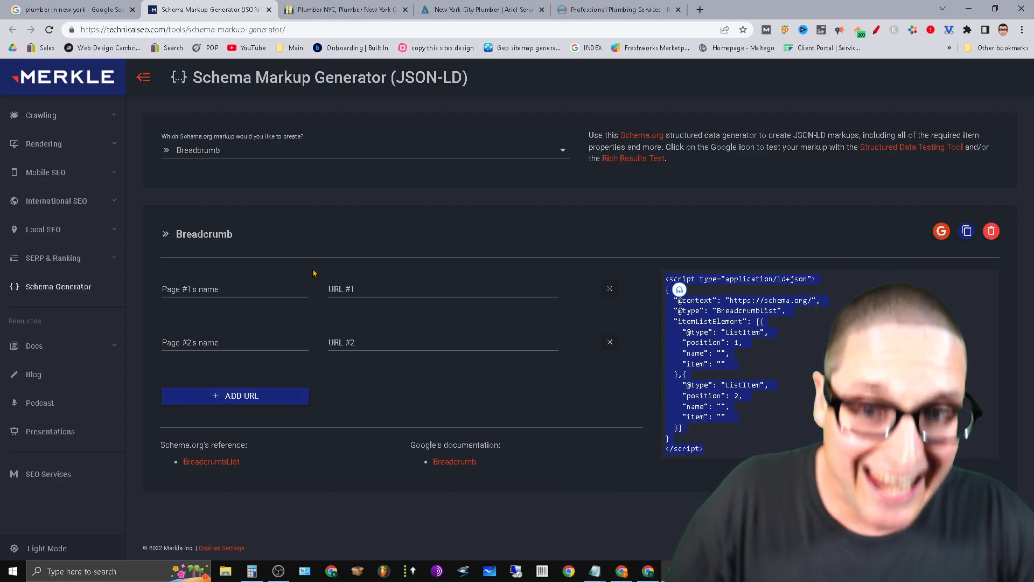
text(P)
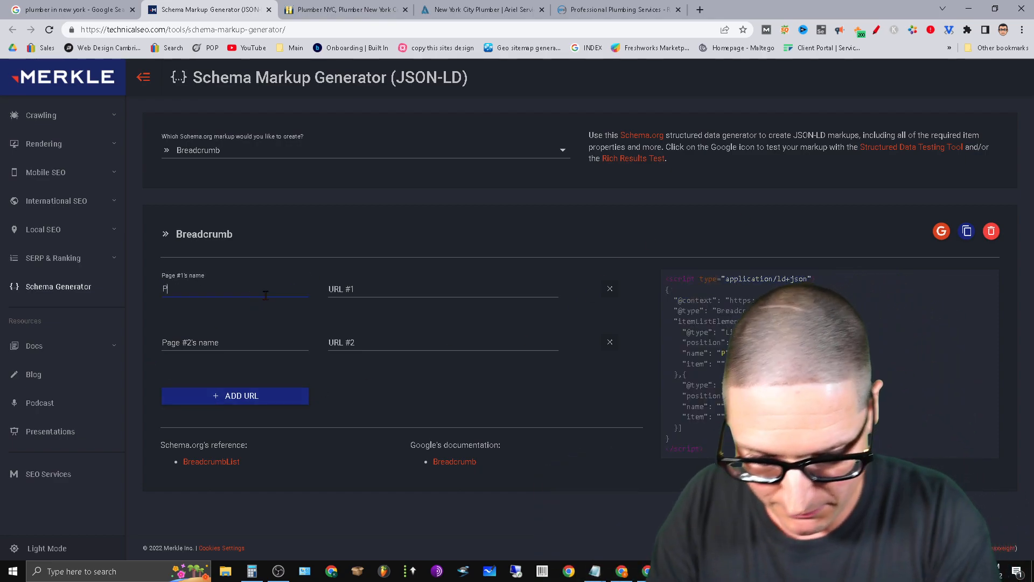
text(Plumber in Ne)
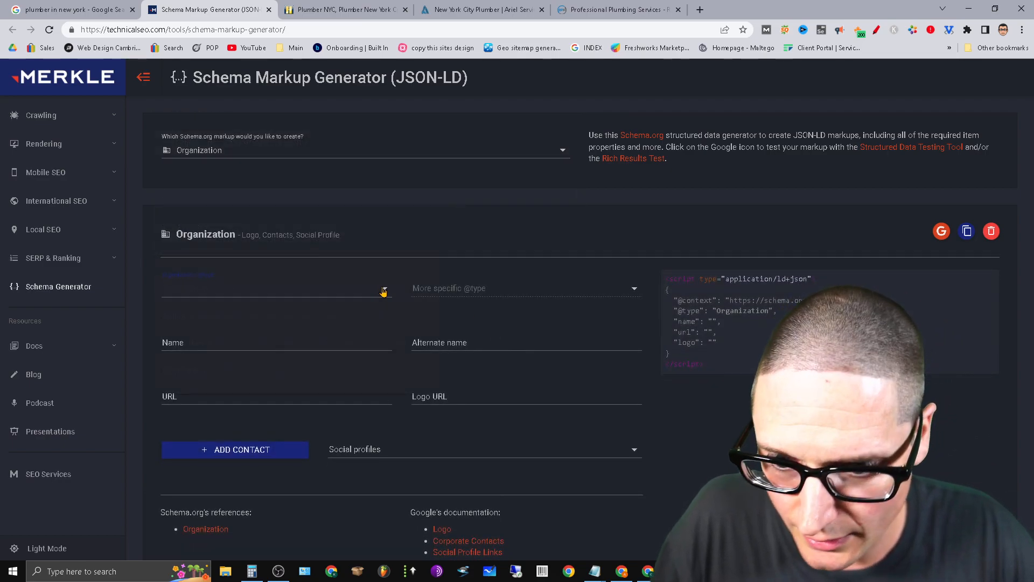
click(276, 288)
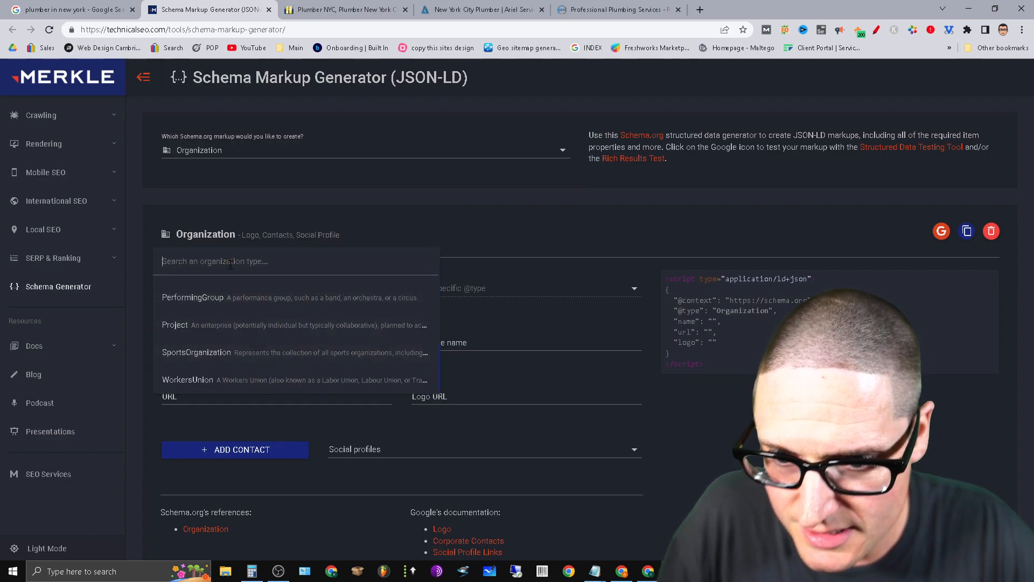
text(plumber)
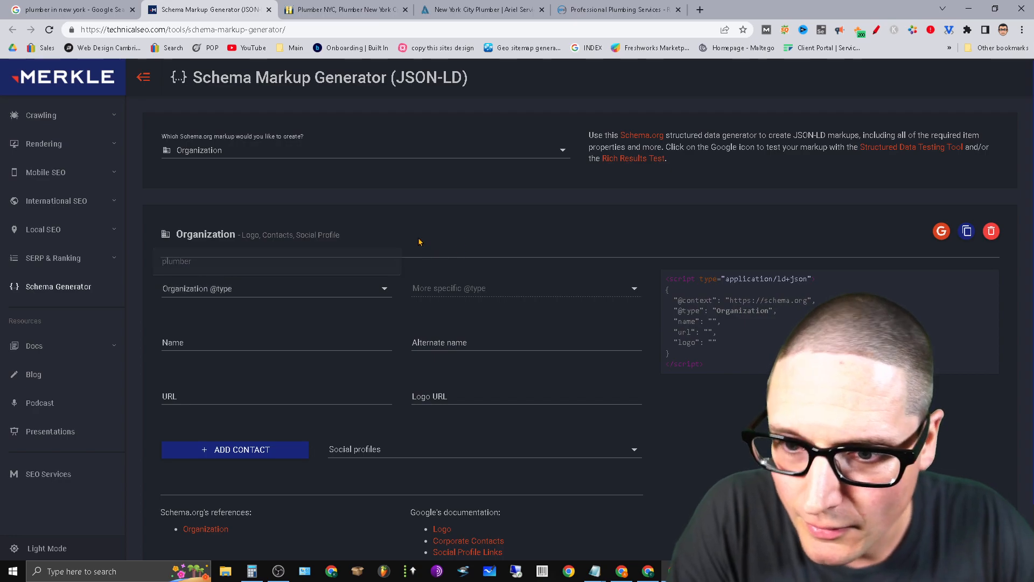
click(276, 288)
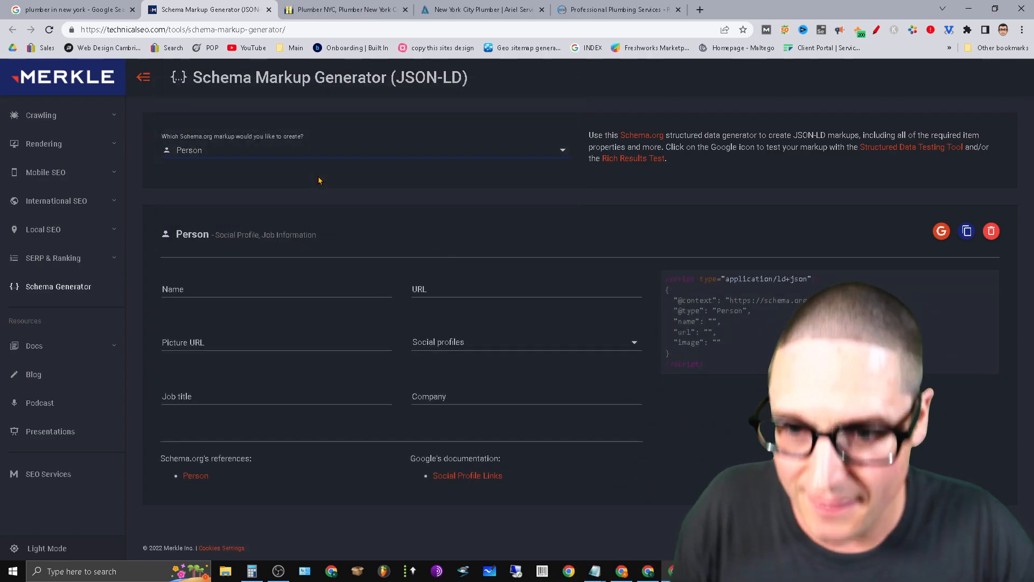
click(525, 341)
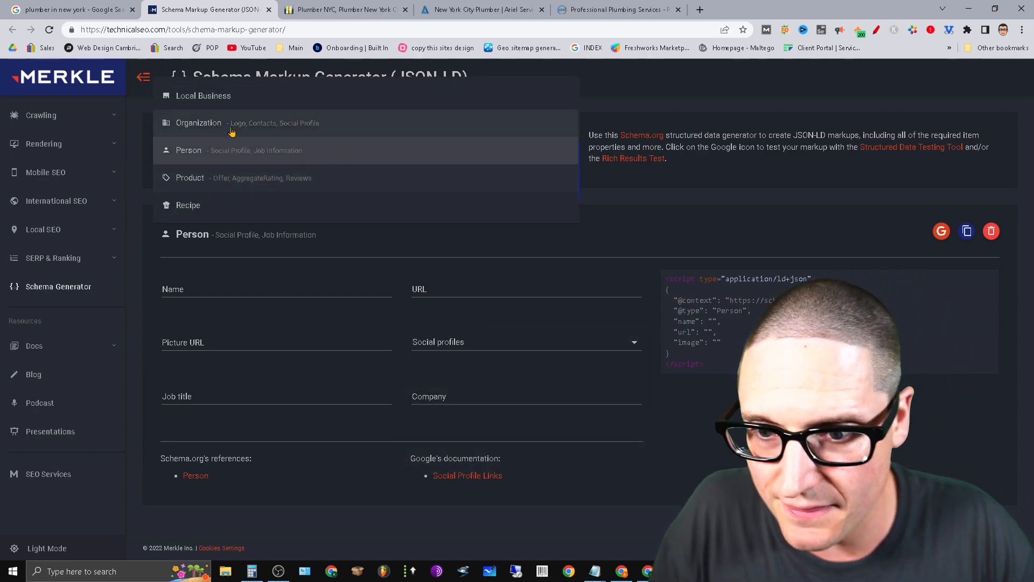
click(204, 95)
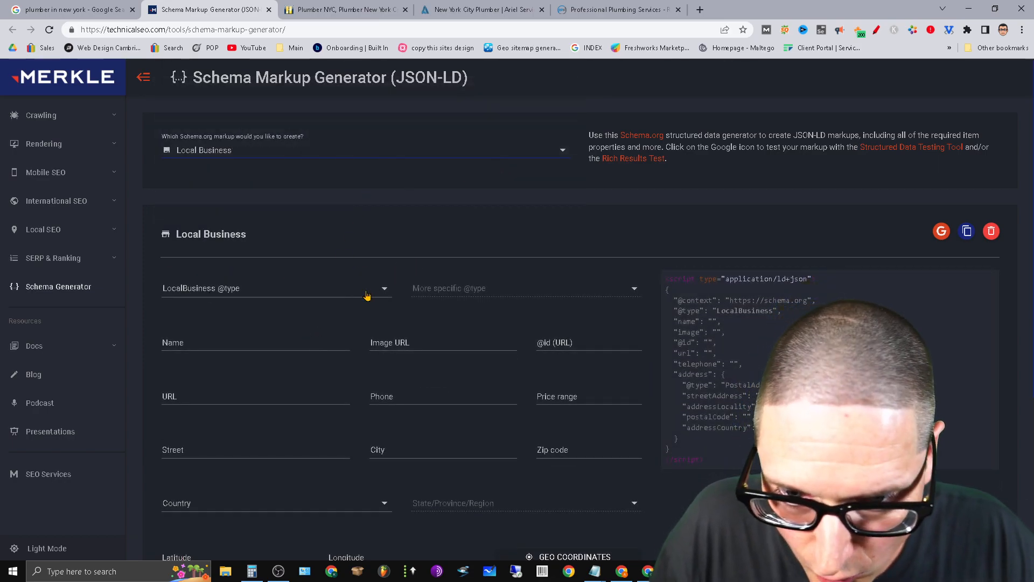
click(271, 289)
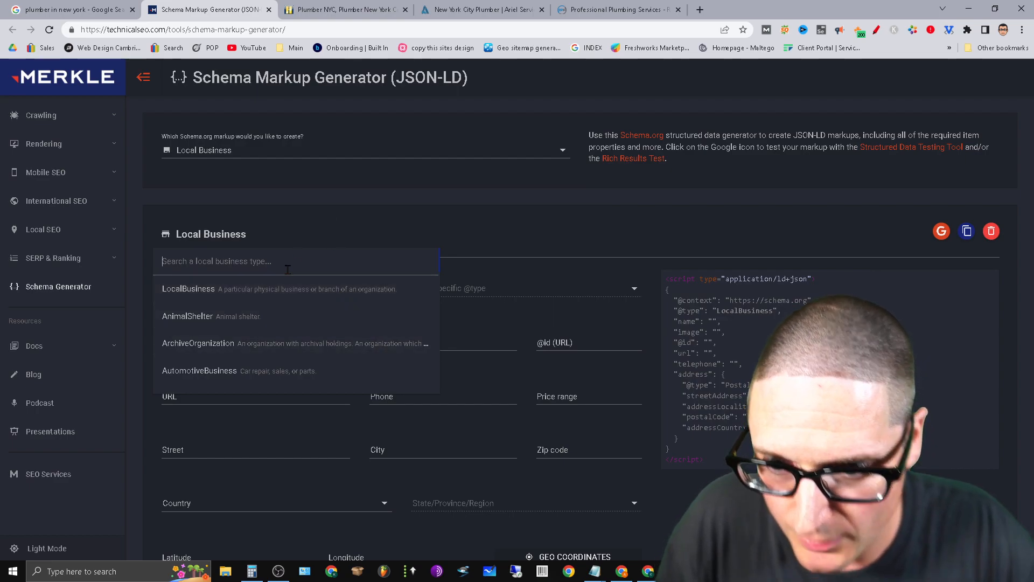
text(plumber)
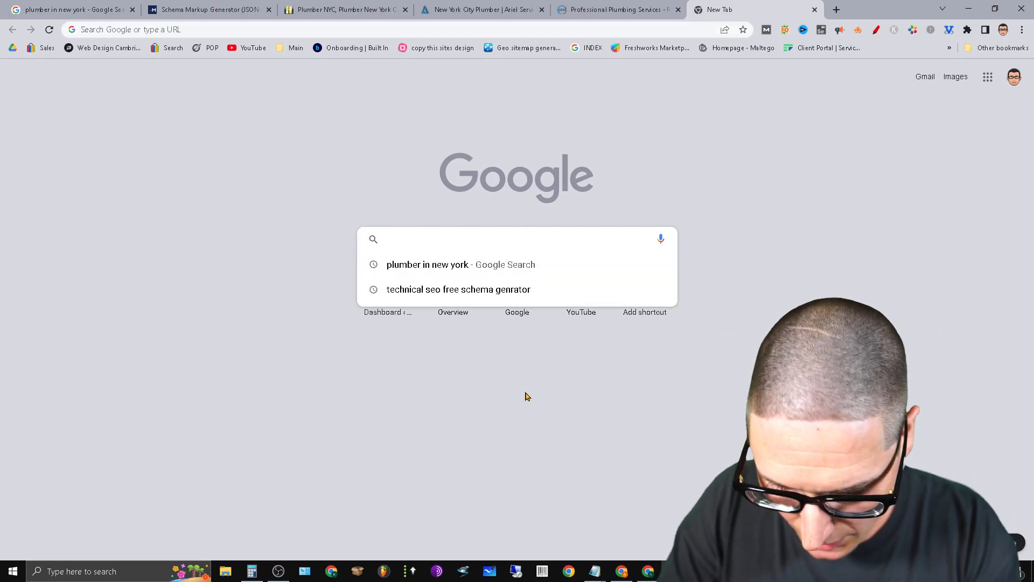
Search Google for 'create plumber schema' and open the Schema.org for Plumbers article
text(create)
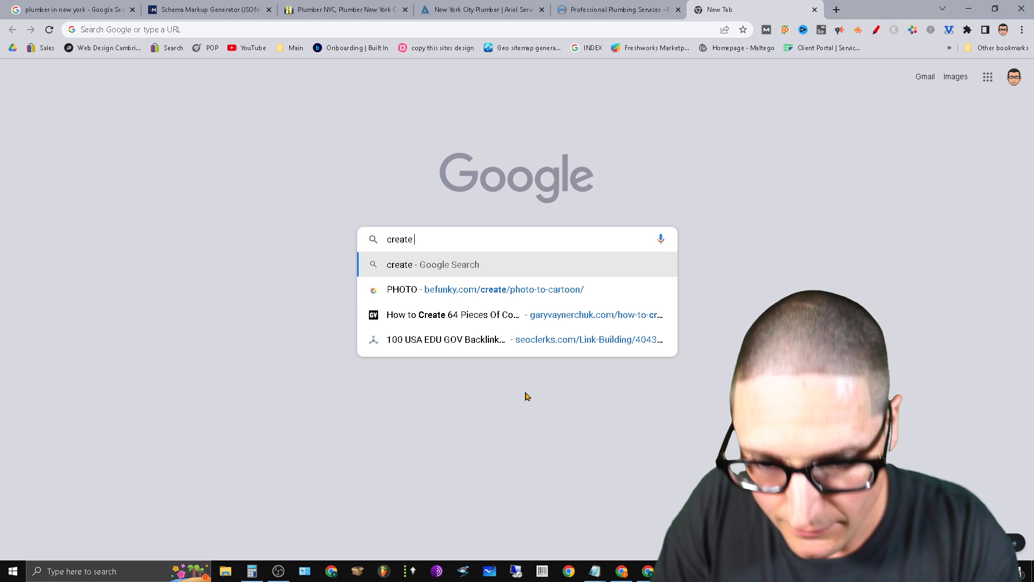
text(plumber schema)
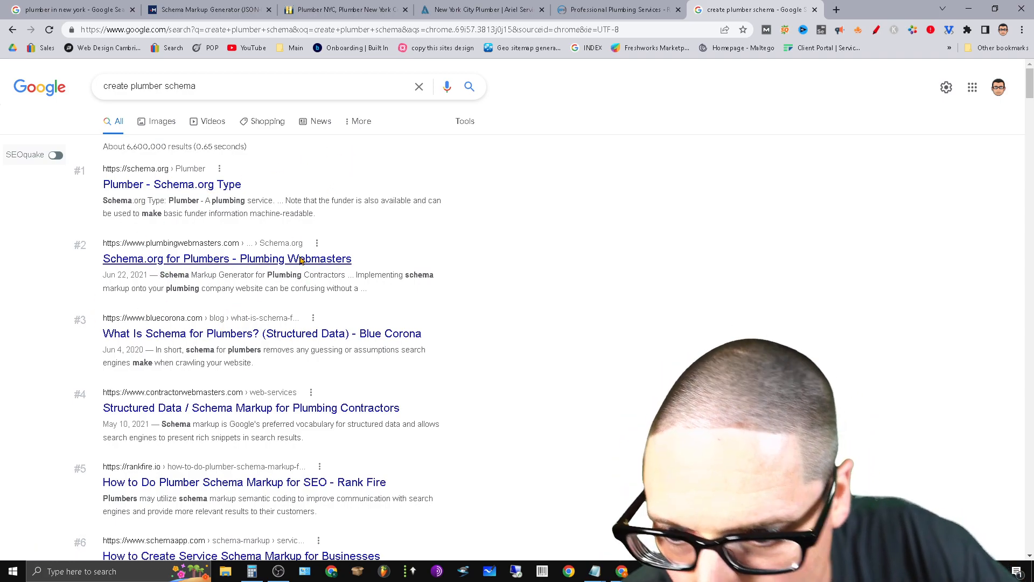
click(836, 9)
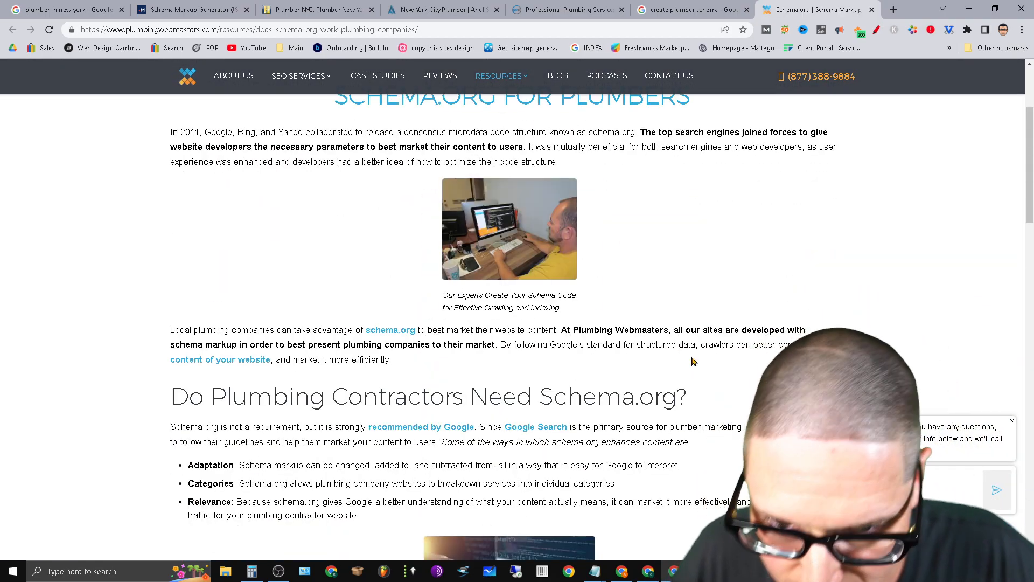
scroll(down, 3)
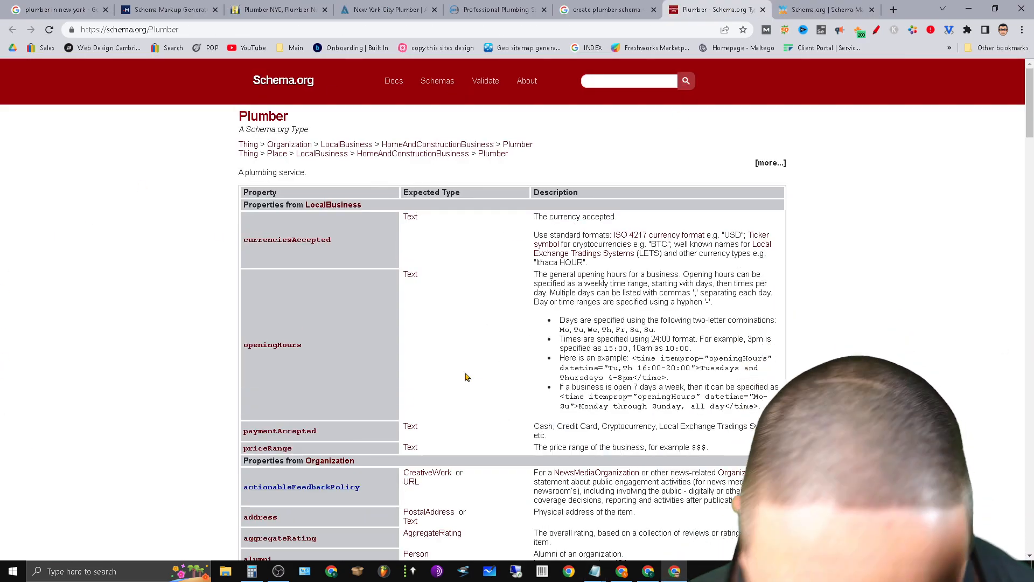
Review the Schema.org Plumber type page, then return to the schema markup generator tab
scroll(down, 3)
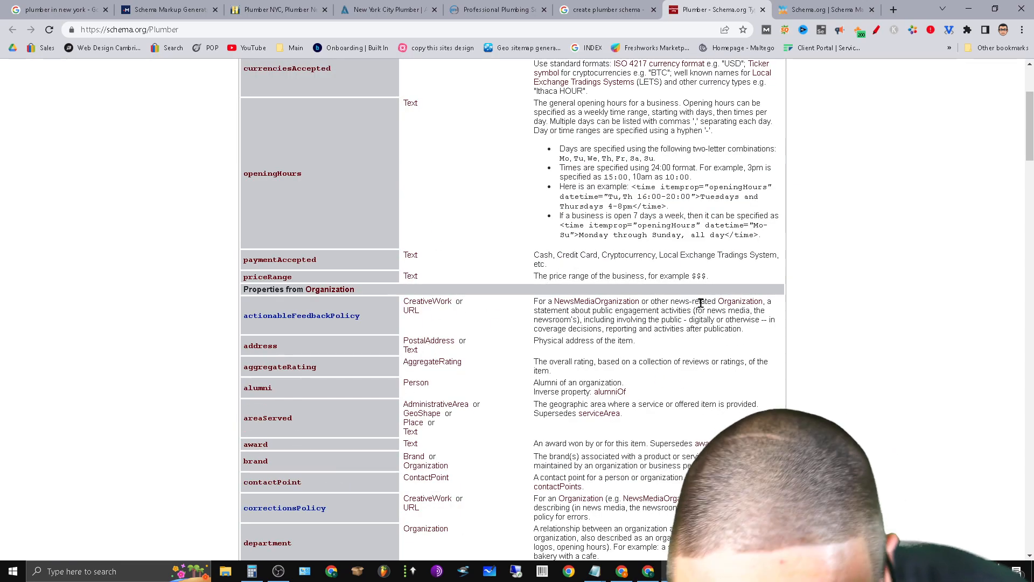
scroll(down, 3)
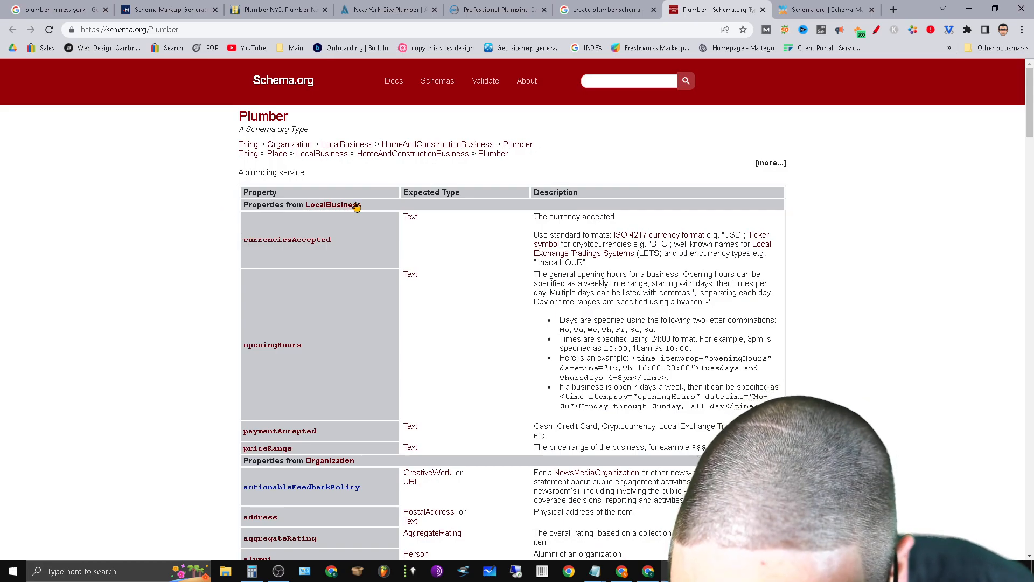
mouse_move(479, 459)
text(plumber)
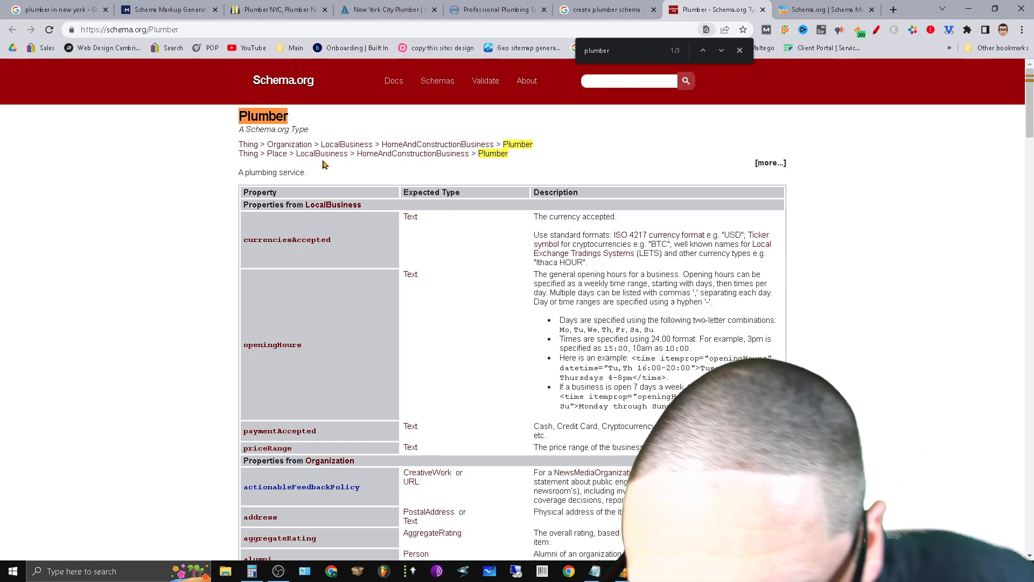
mouse_move(470, 146)
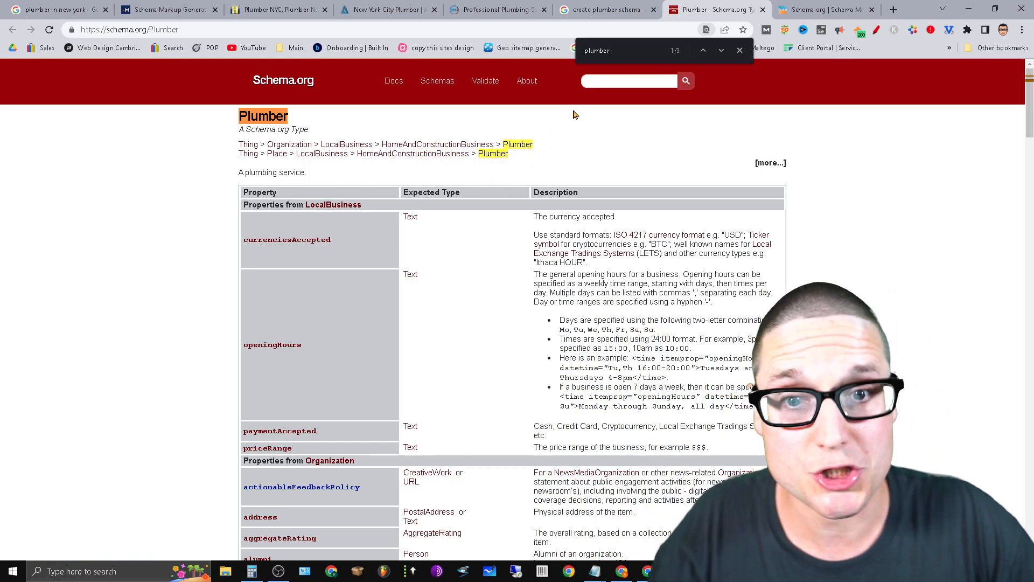
click(168, 10)
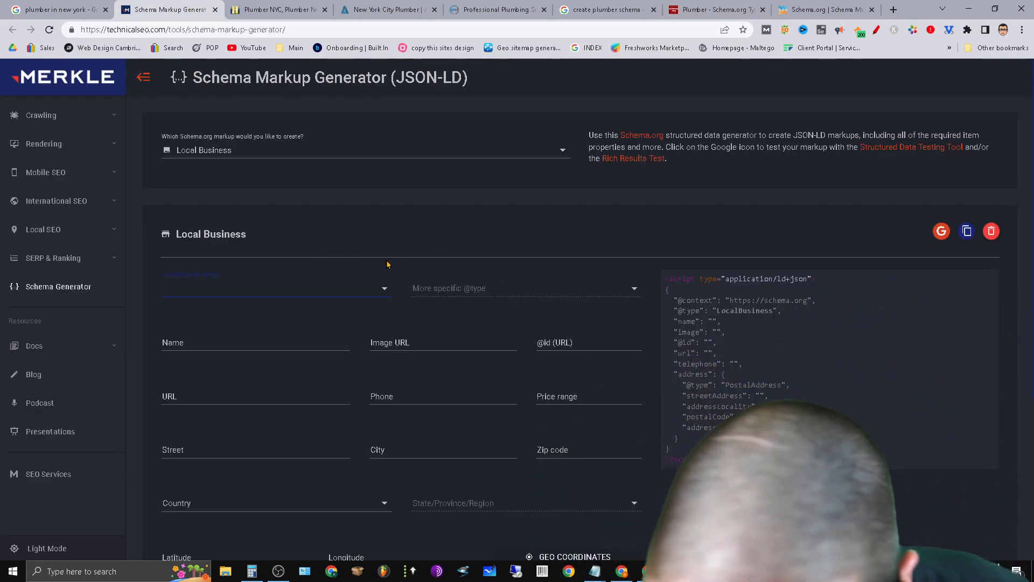
click(275, 288)
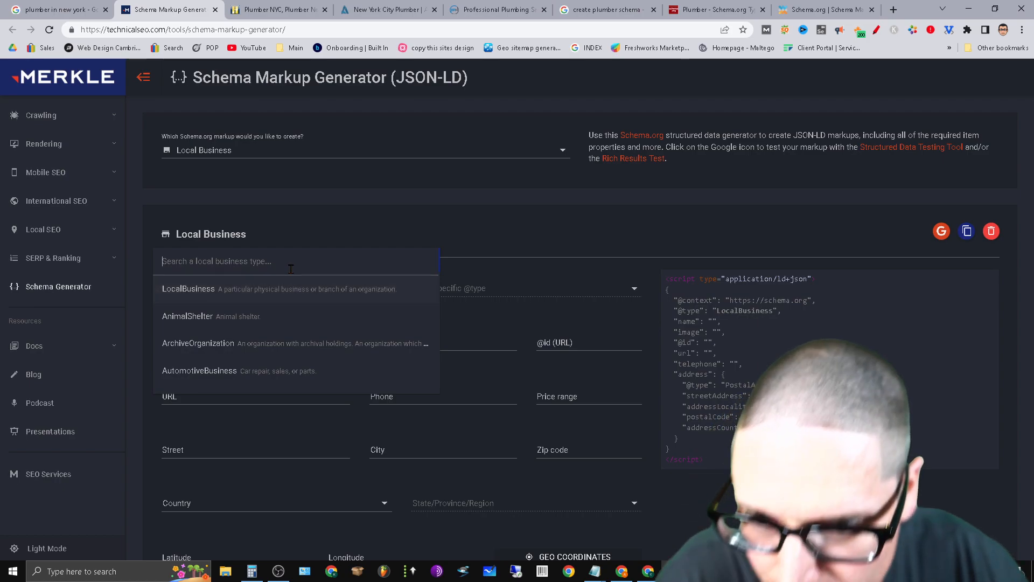
text(home)
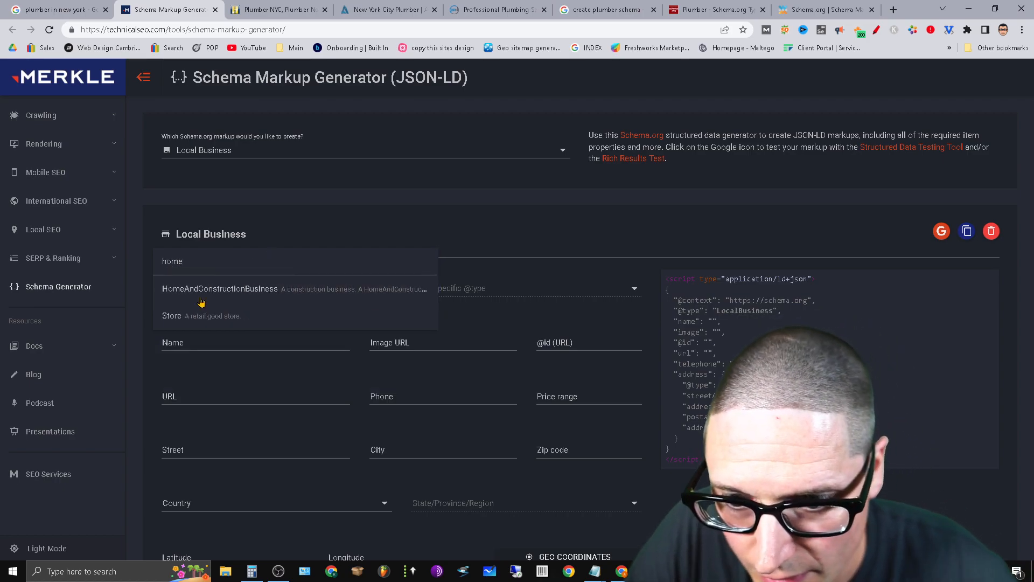
click(220, 288)
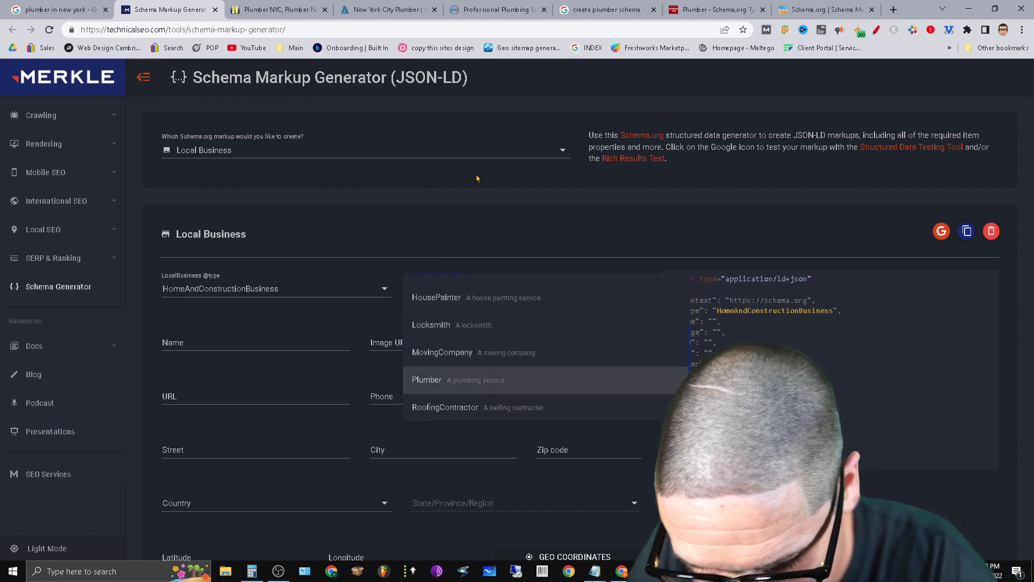
click(426, 379)
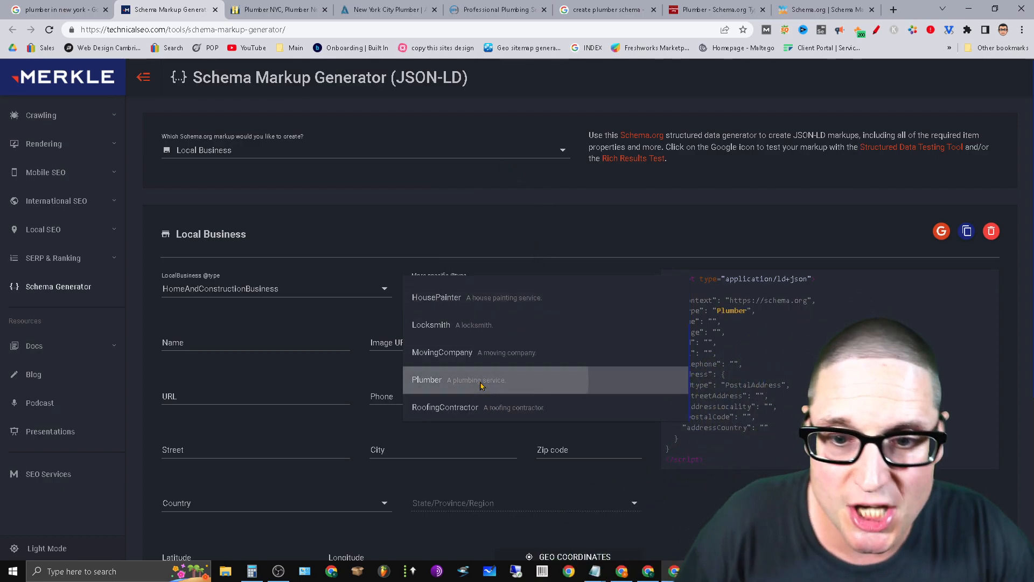
click(427, 379)
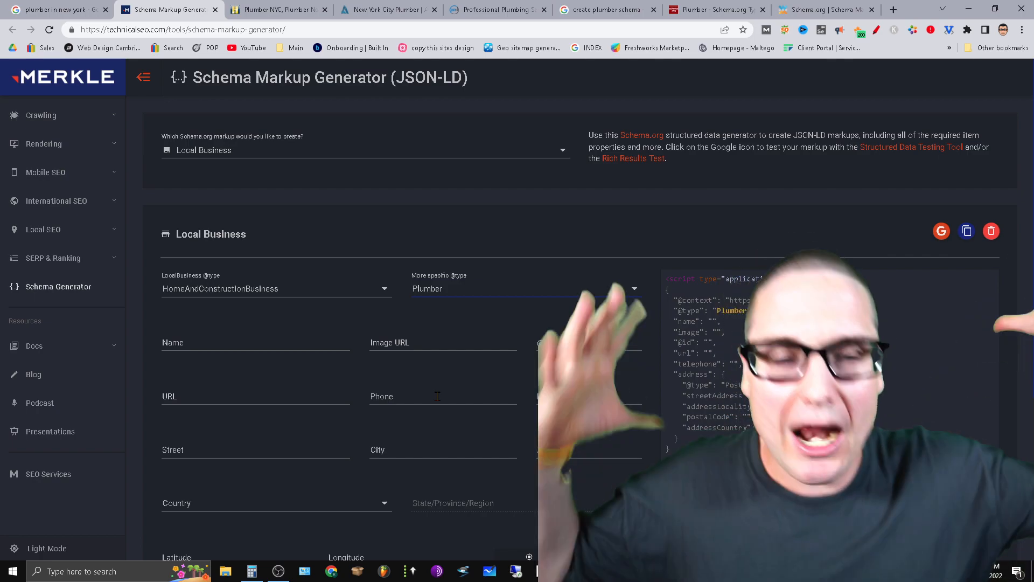
Switch back to the Schema.org Plumber type page
click(605, 9)
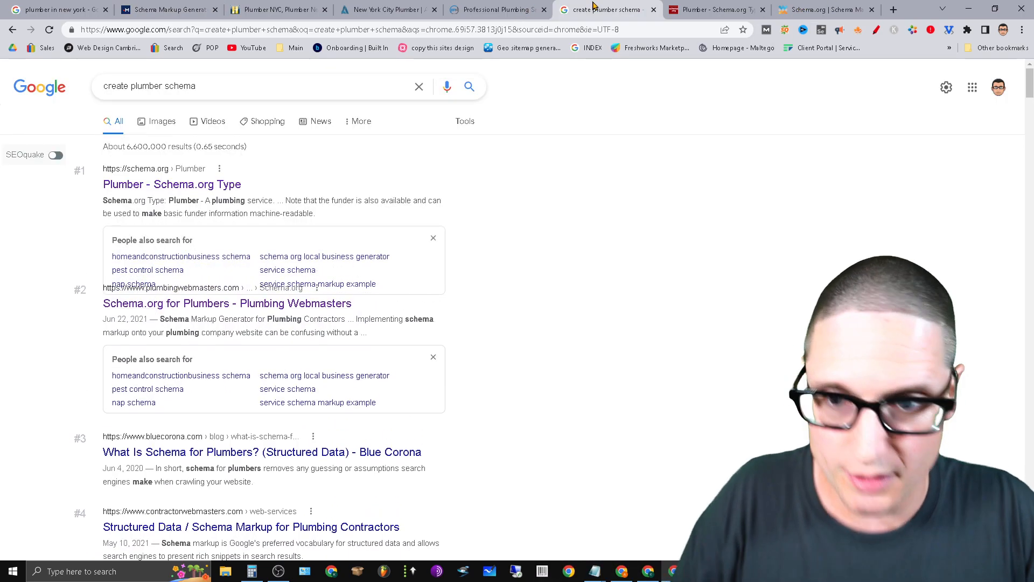
click(713, 10)
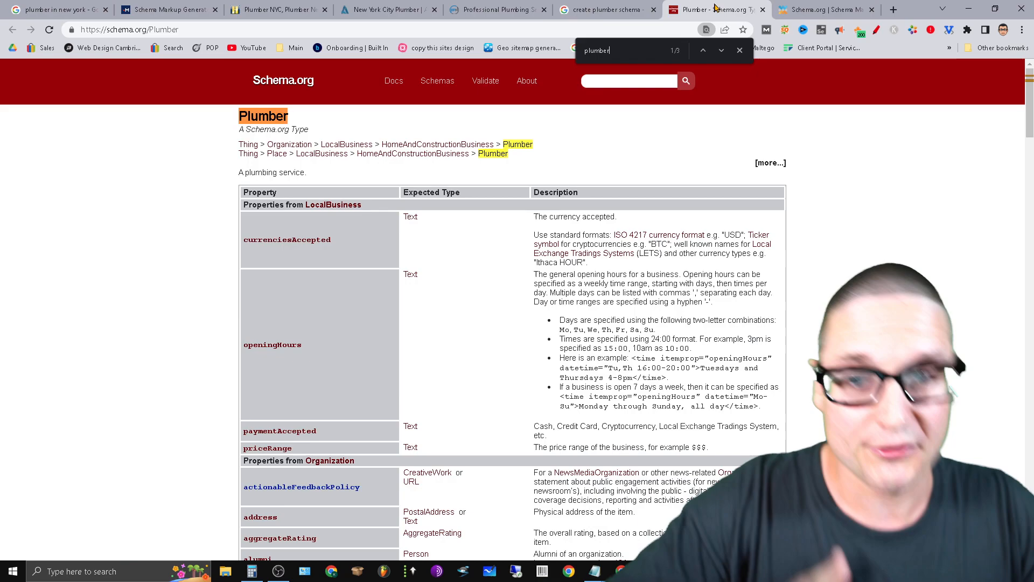